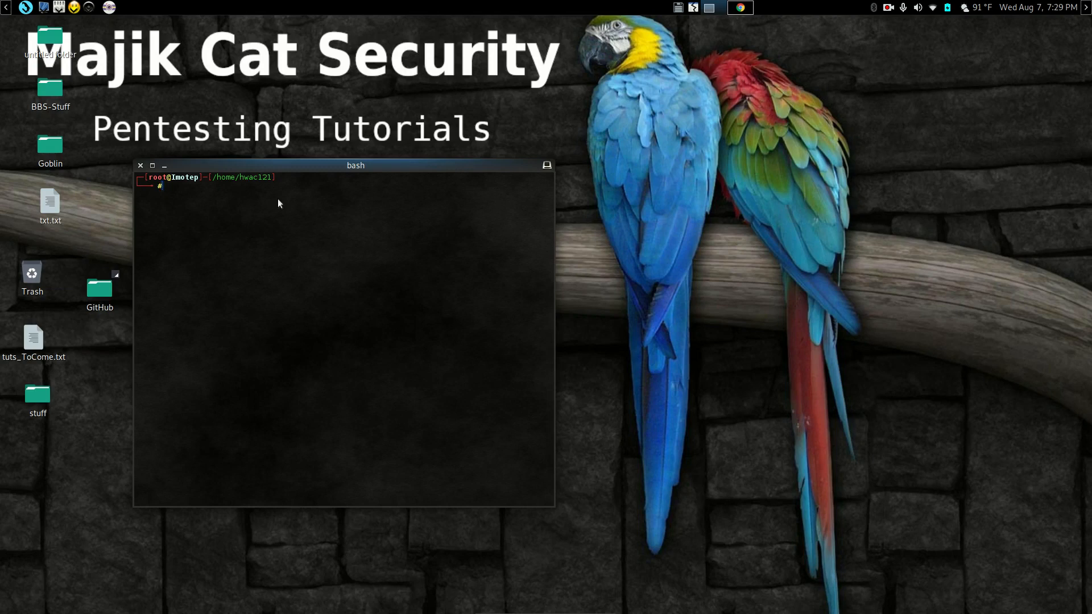
- From pentesting/exploits/ufonet, launch UFONet's graphical interface with ./ufonet --gui
{"action": "type", "text": "c"}
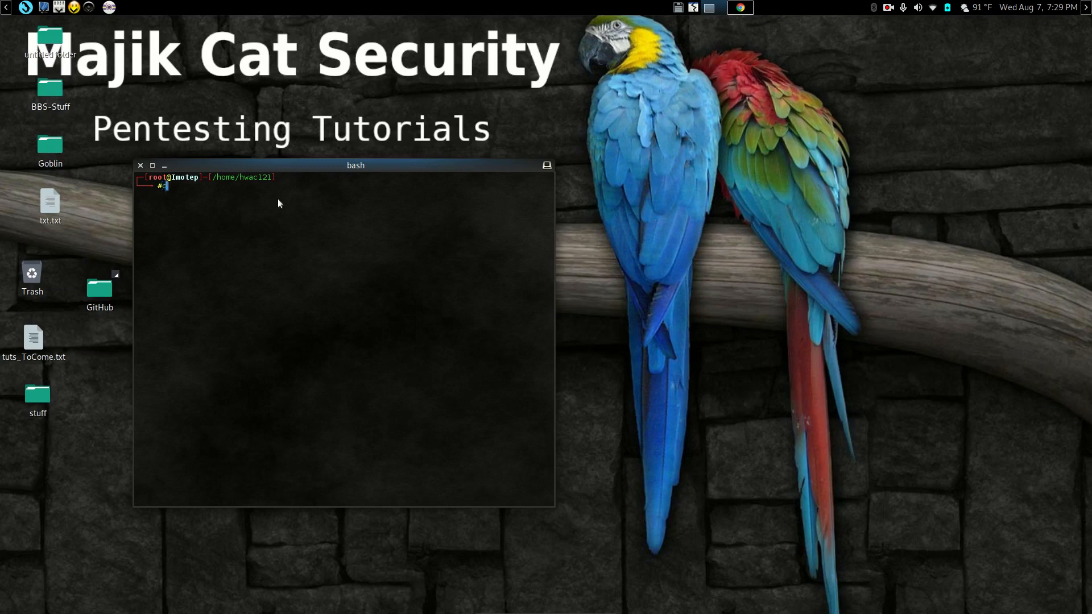
{"action": "type", "text": "cd pentesting/"}
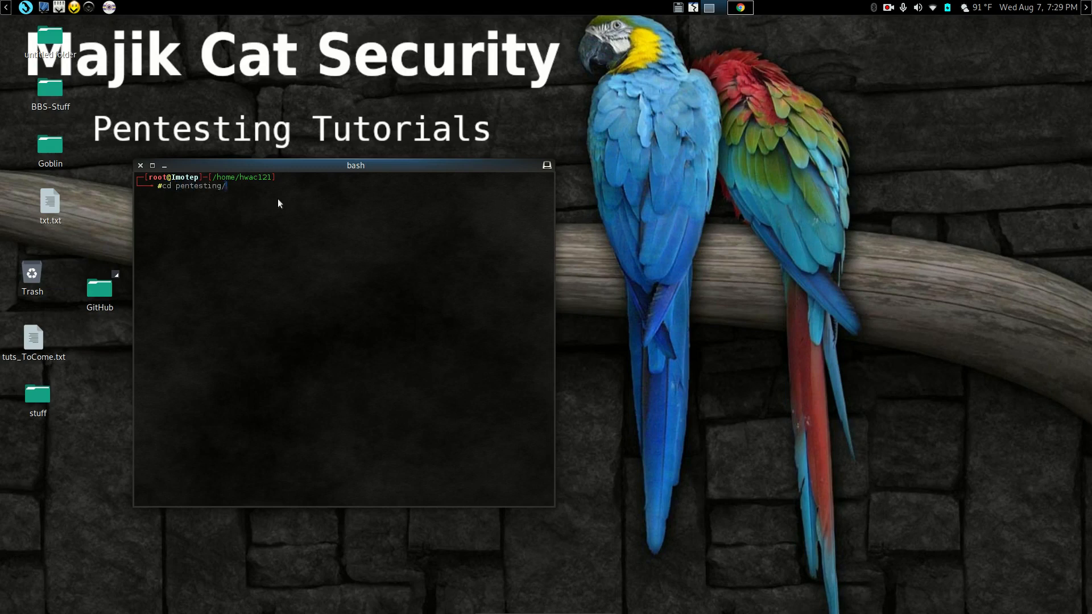
{"action": "type", "text": "exploits/ufonet/"}
{"action": "type", "text": "ls"}
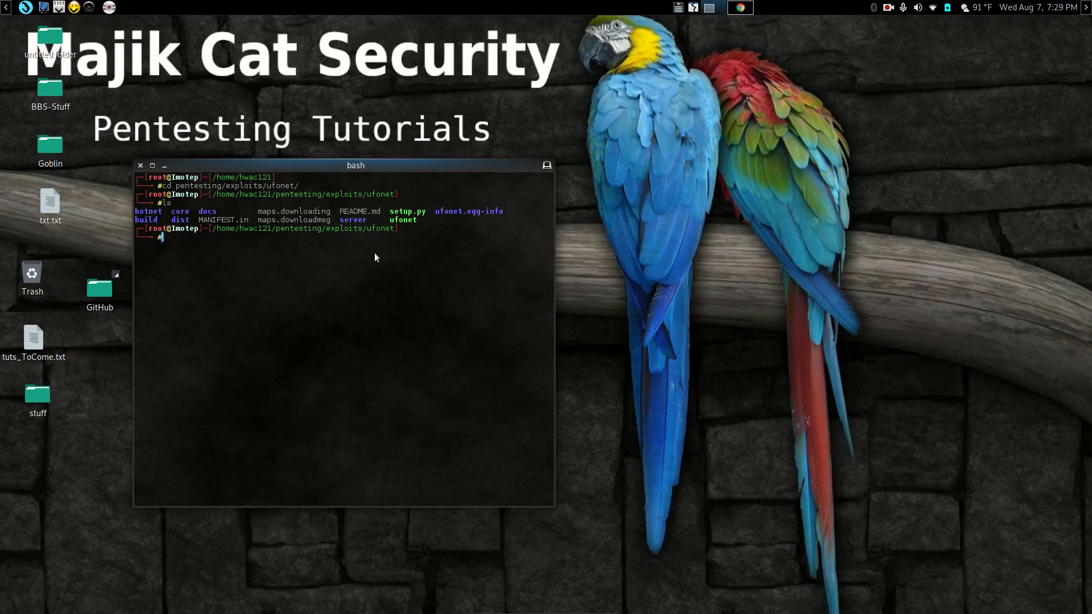
{"action": "type", "text": "./ufo"}
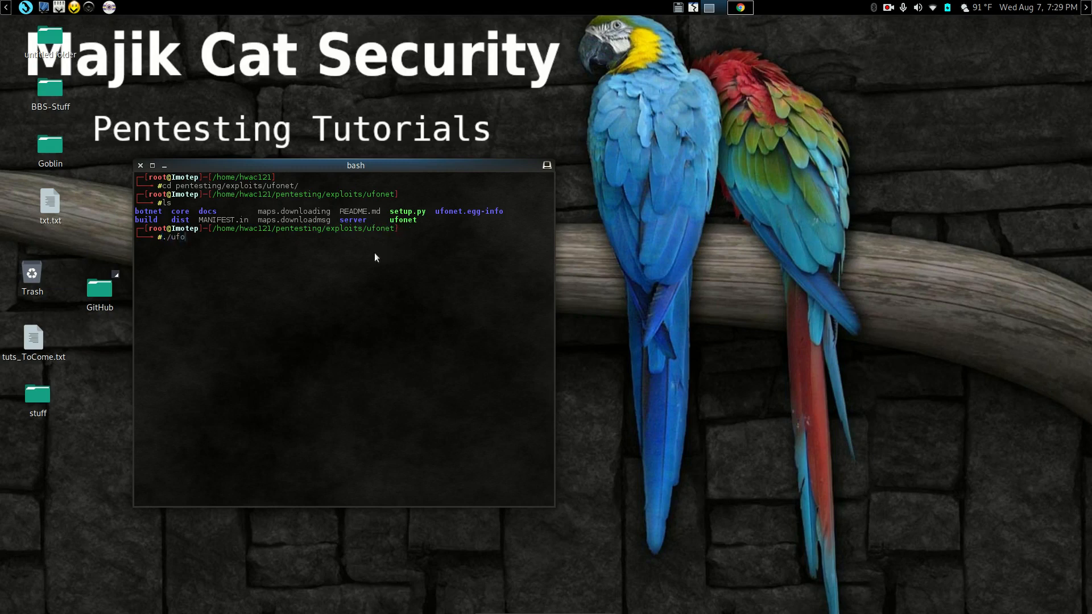
{"action": "type", "text": "net"}
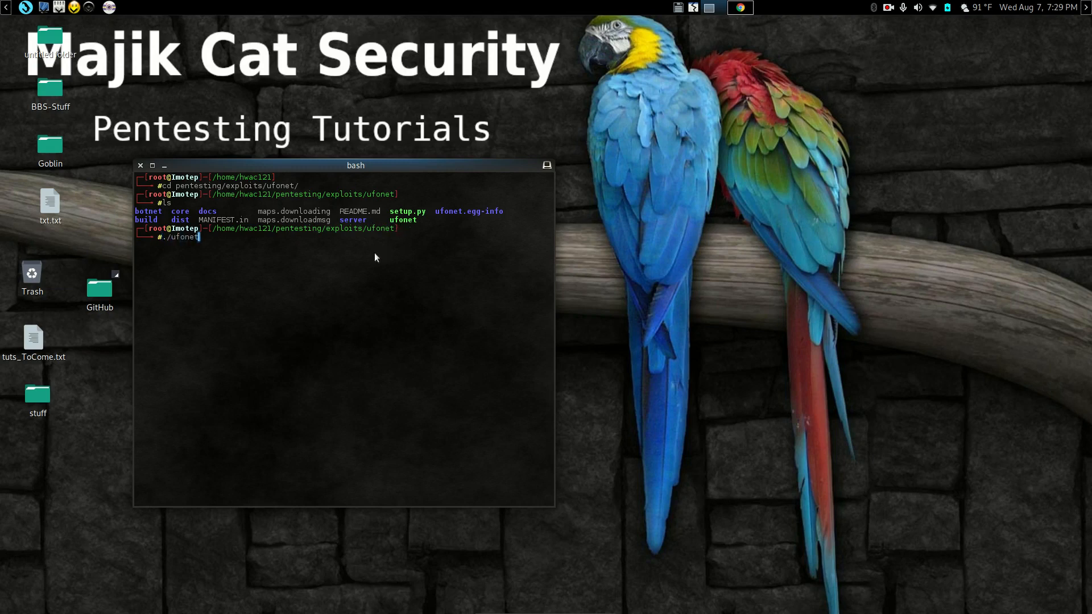
{"action": "type", "text": "--"}
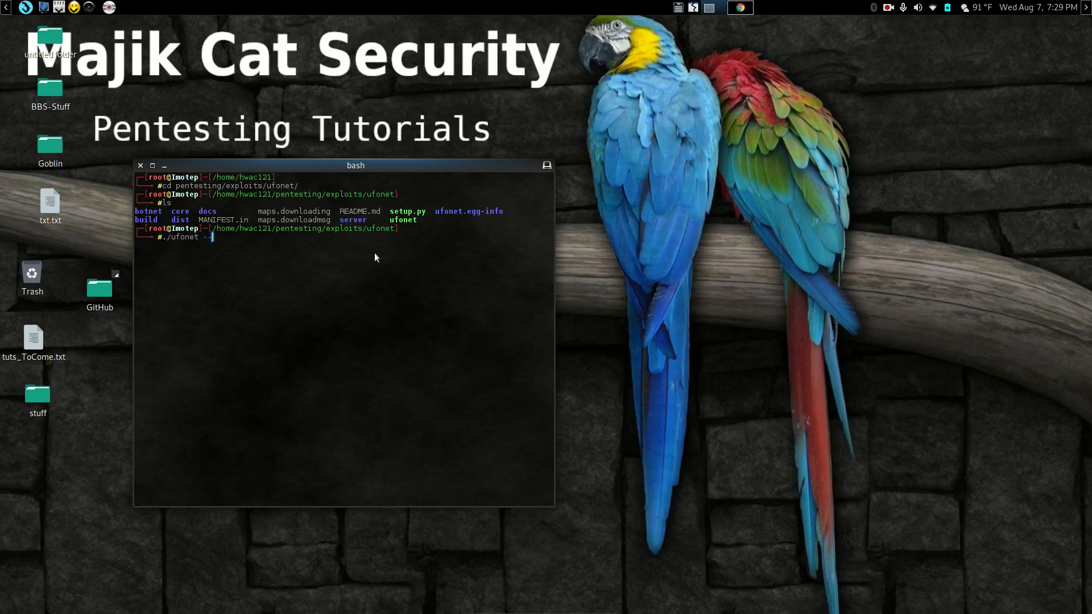
{"action": "type", "text": "gui"}
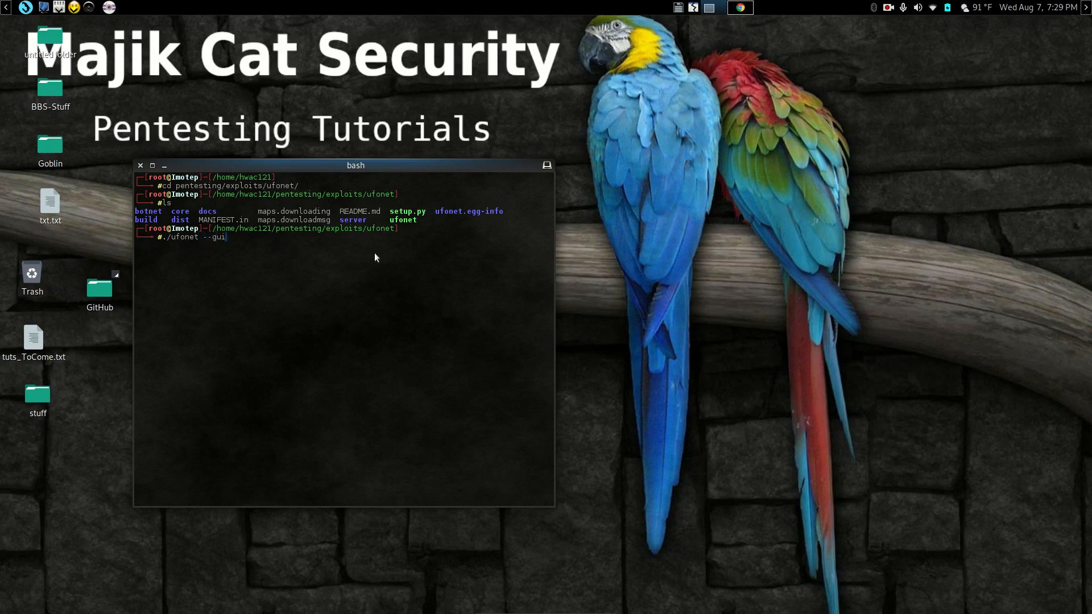
{"action": "key", "text": "Return"}
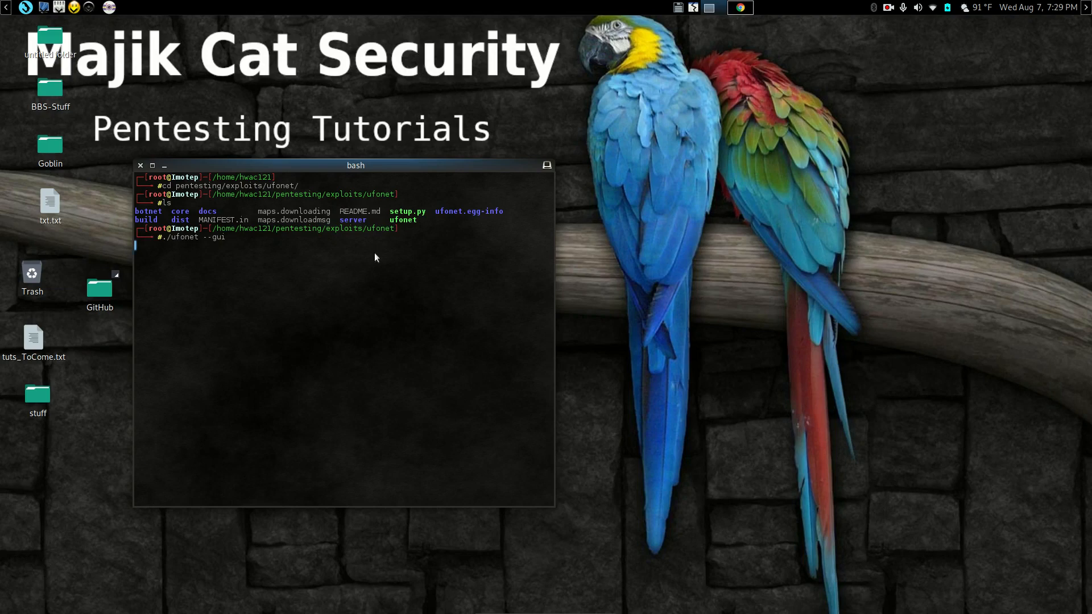
{"action": "key", "text": "Return"}
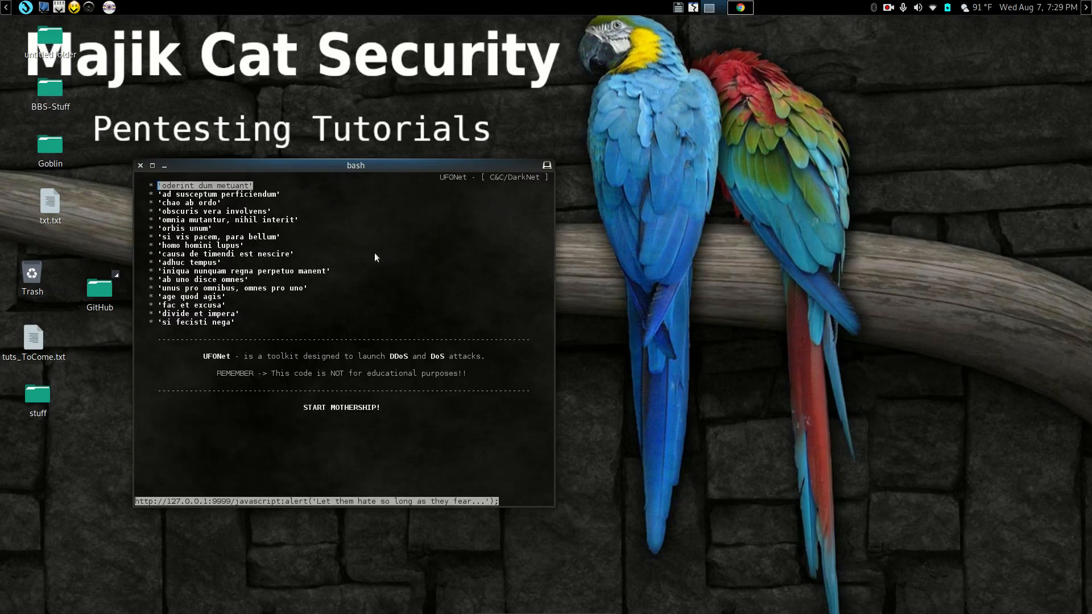
{"action": "mouse_move", "coordinate": [305, 382]}
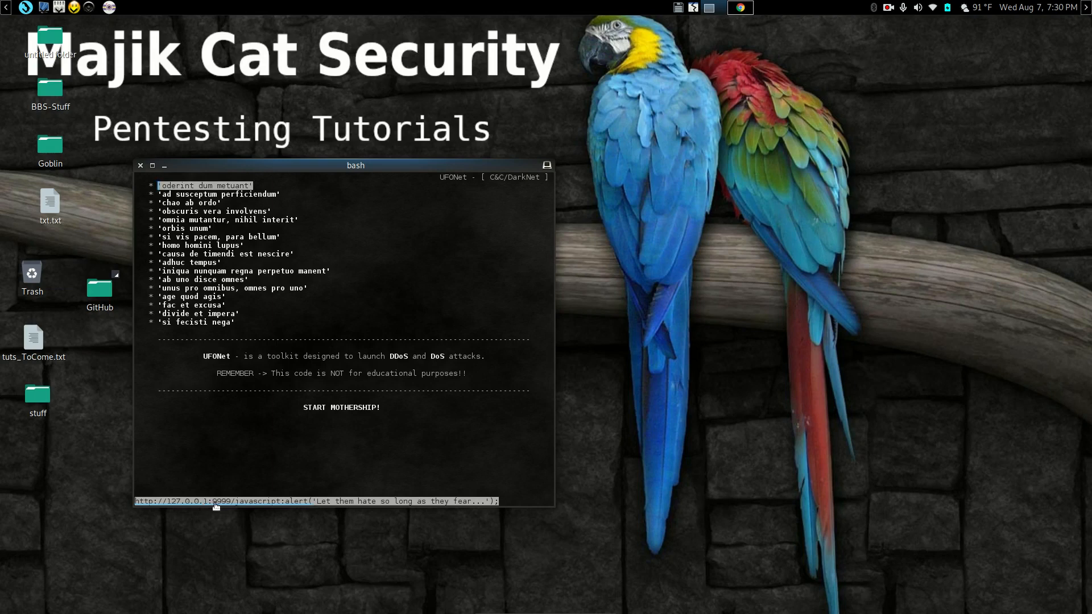
{"action": "mouse_move", "coordinate": [629, 279]}
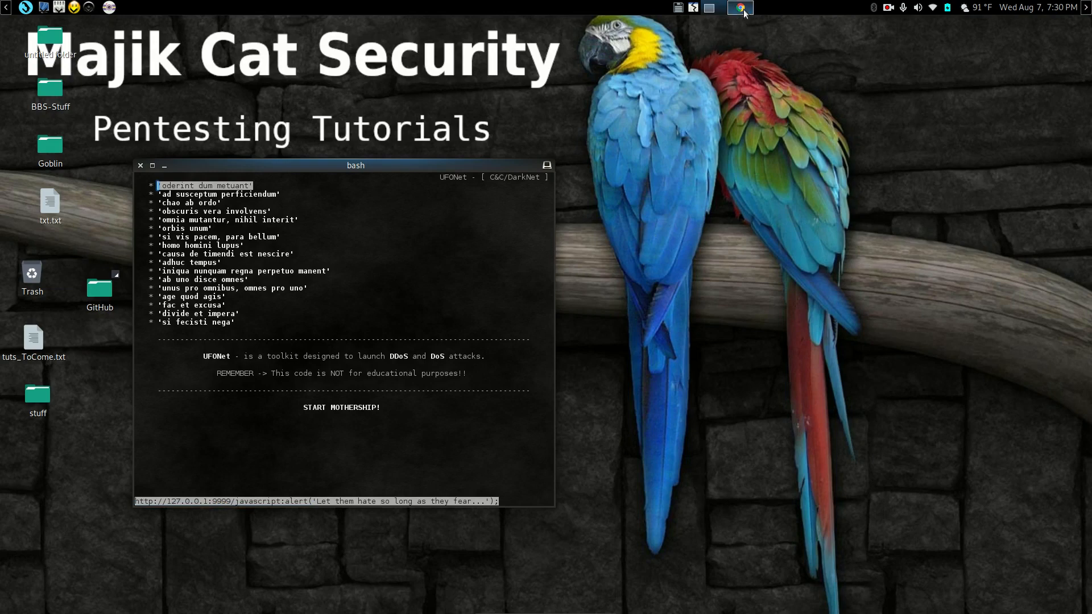
- Load UFONet's localhost:9999 page in Chrome and view the 'Incentive to the finish' slogan message
{"action": "left_click", "coordinate": [741, 7]}
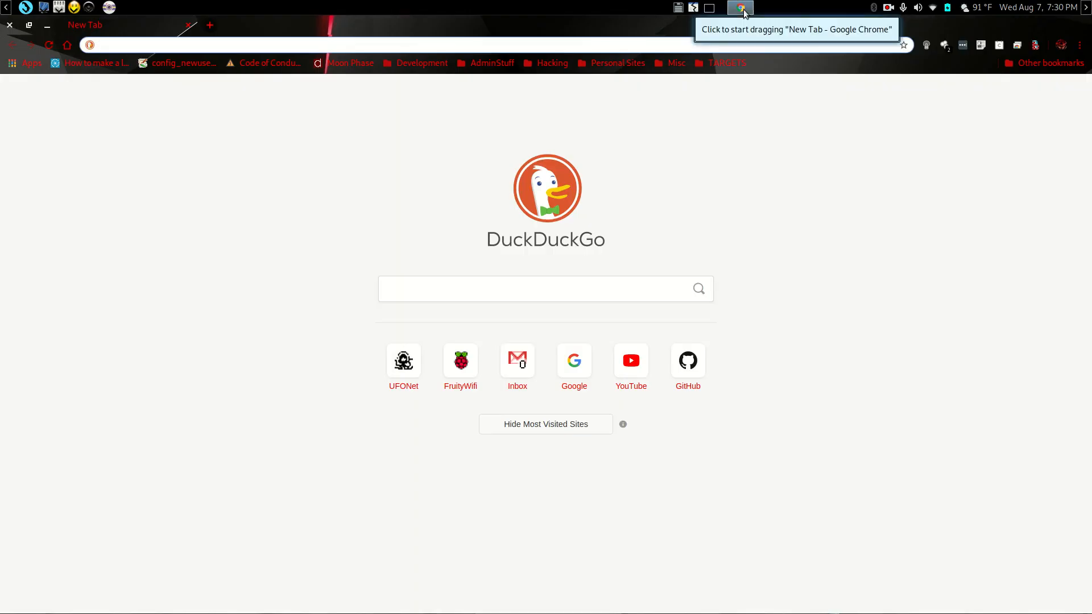
{"action": "mouse_move", "coordinate": [508, 77]}
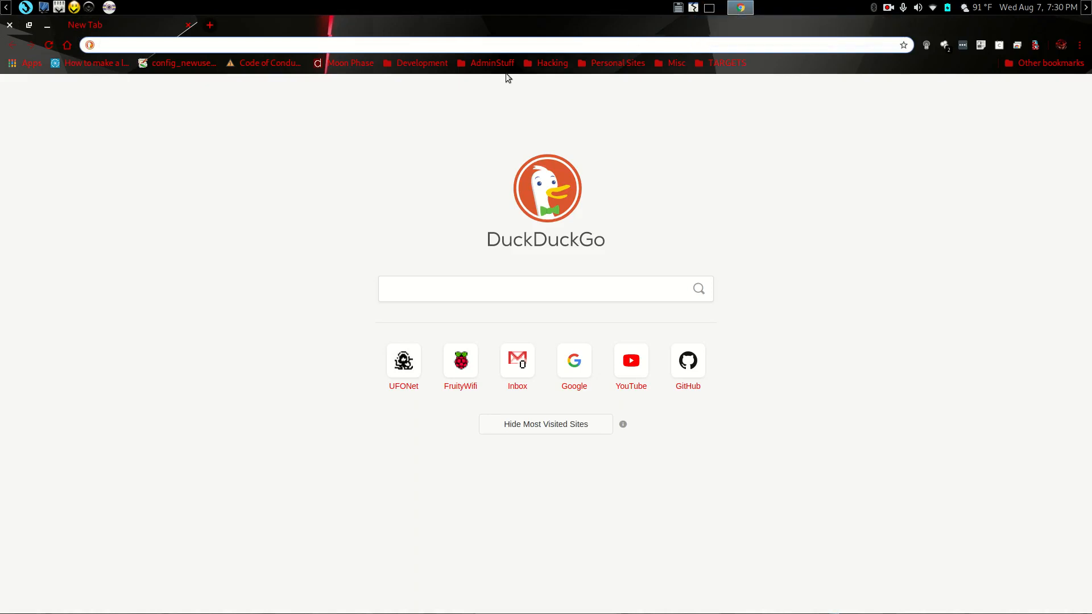
{"action": "mouse_move", "coordinate": [401, 182]}
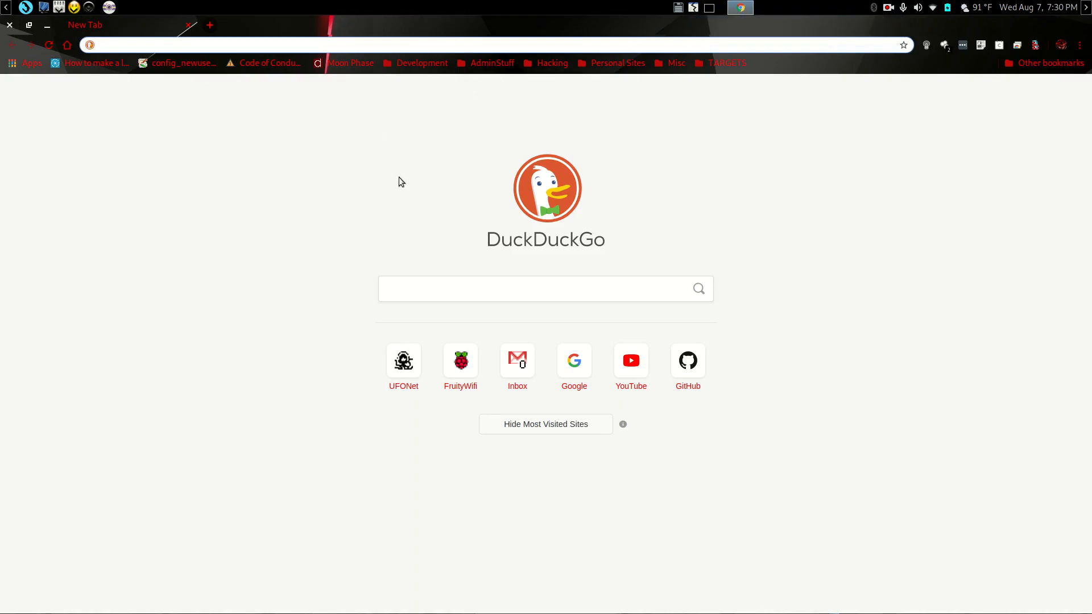
{"action": "mouse_move", "coordinate": [404, 360]}
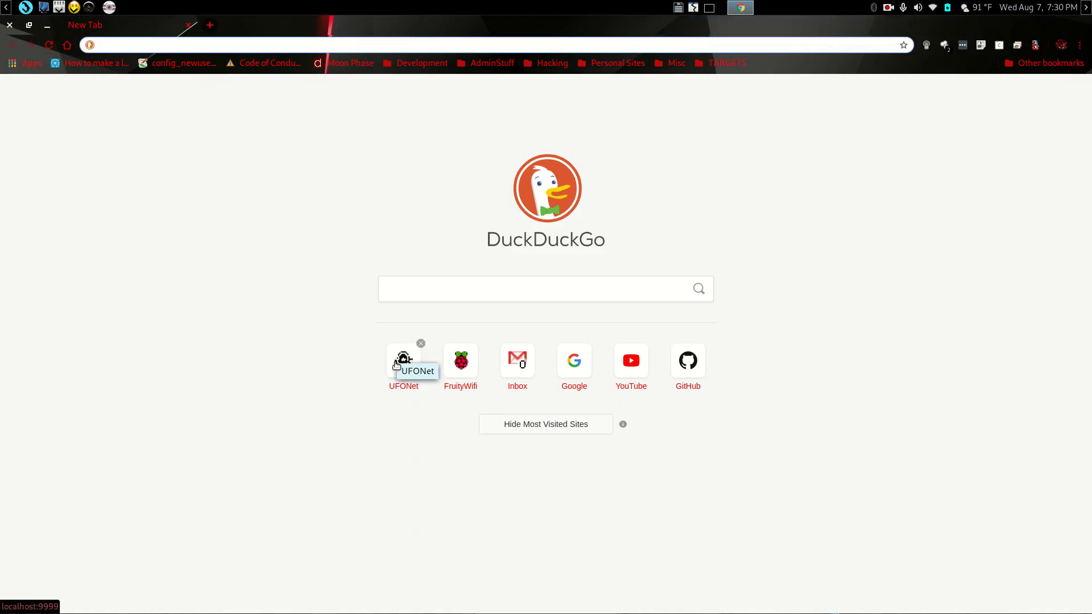
{"action": "left_click", "coordinate": [404, 361]}
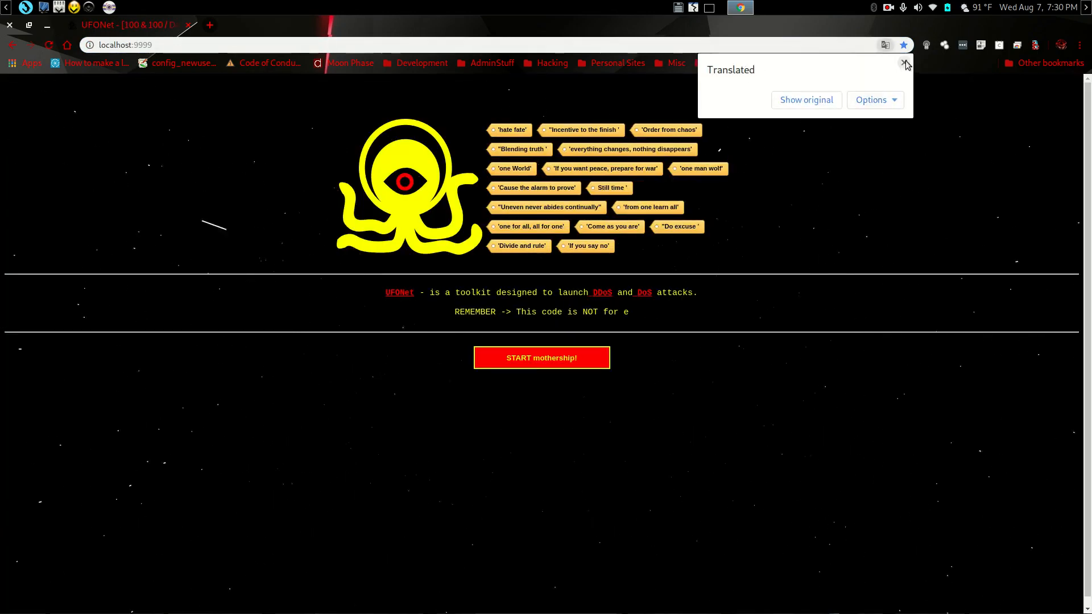
{"action": "left_click", "coordinate": [905, 63]}
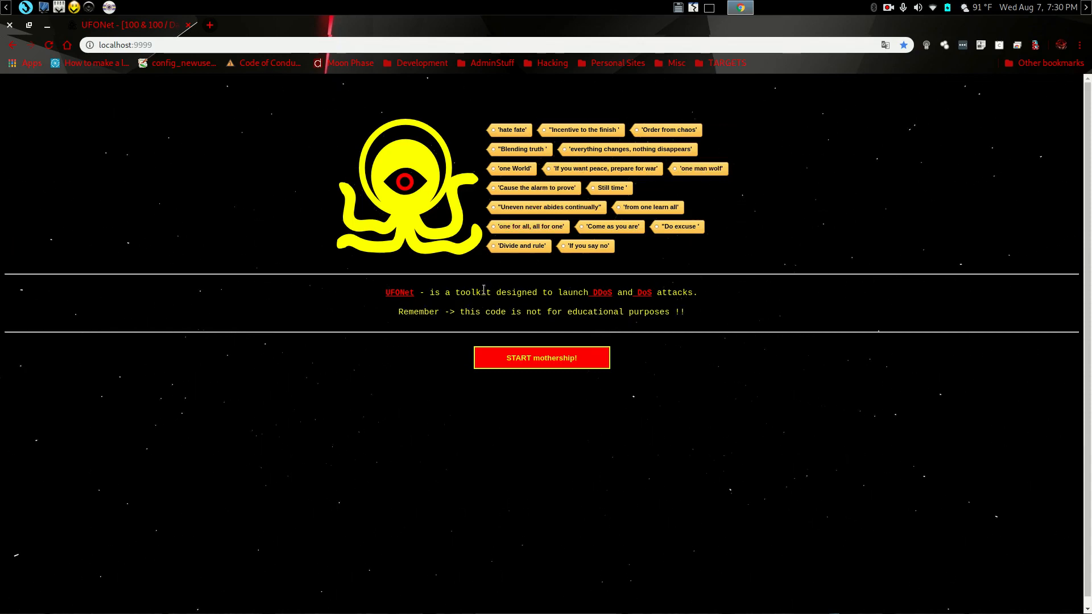
{"action": "mouse_move", "coordinate": [432, 372]}
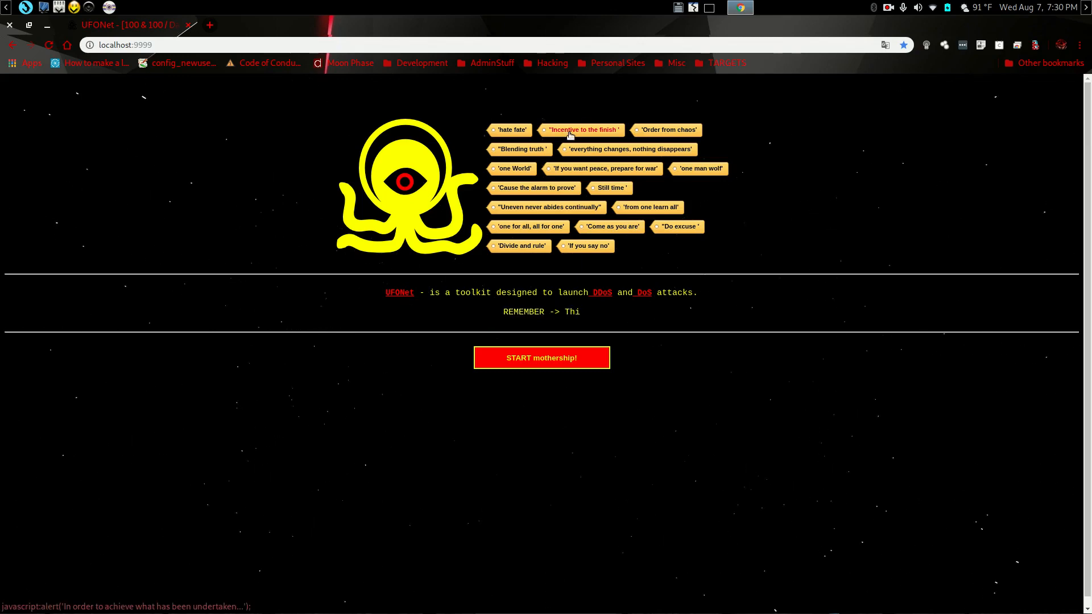
{"action": "left_click", "coordinate": [581, 130]}
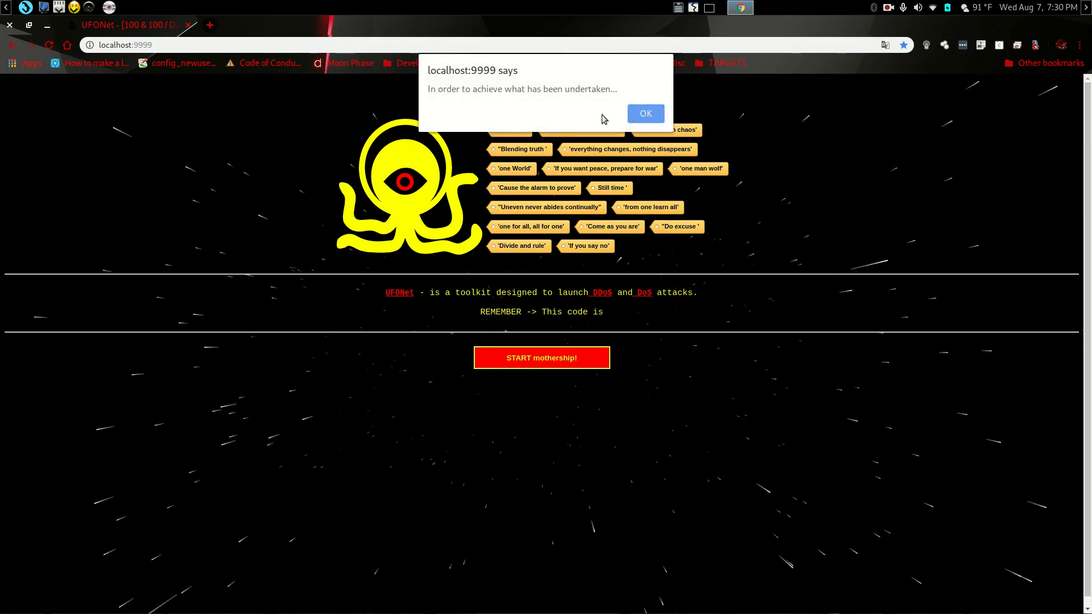
{"action": "left_click", "coordinate": [644, 114]}
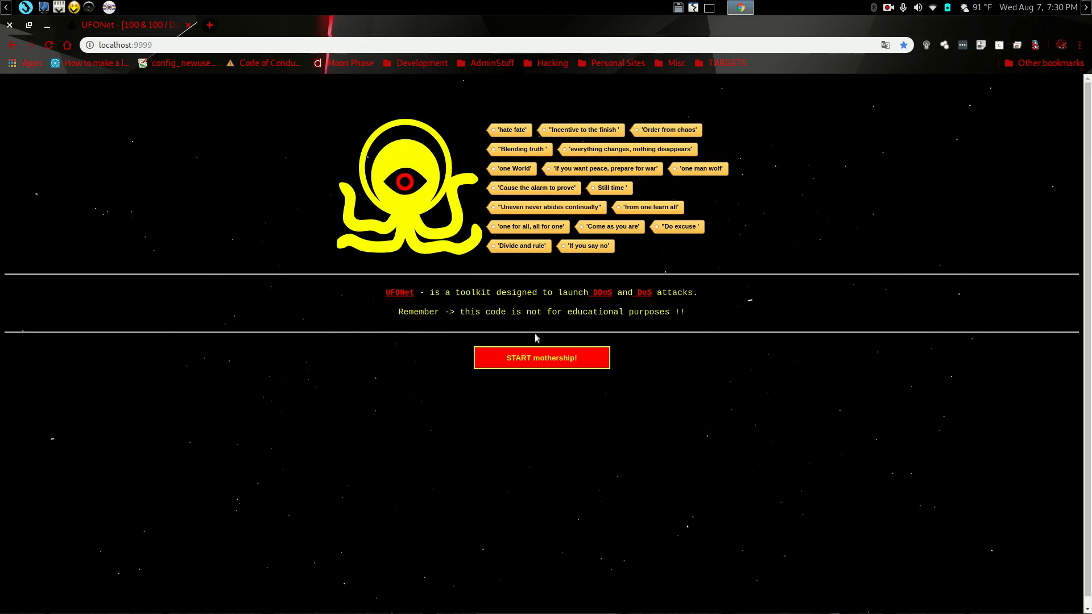
{"action": "mouse_move", "coordinate": [541, 357]}
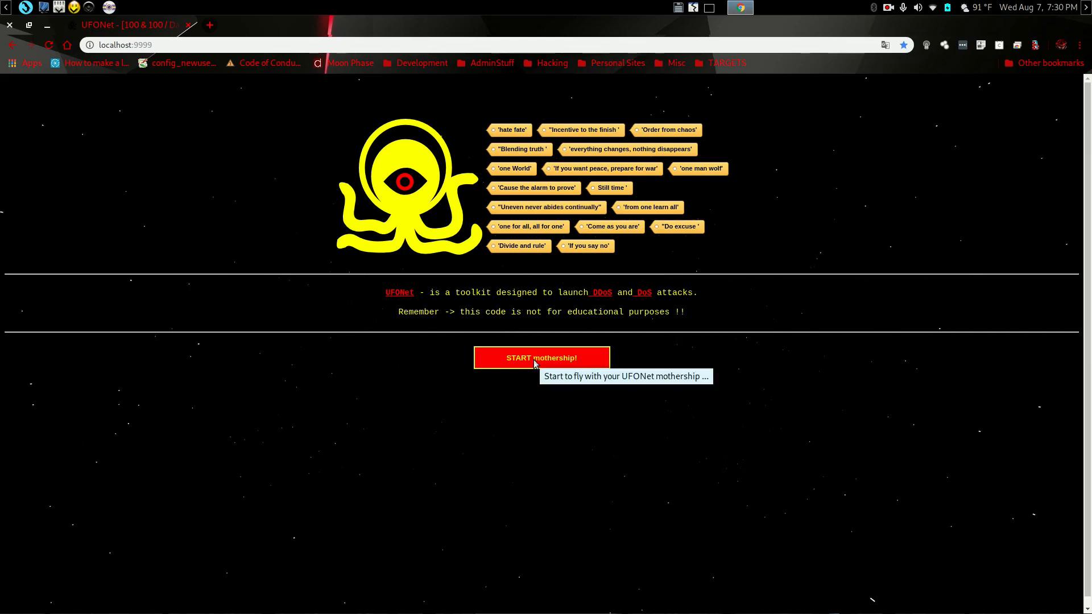
{"action": "left_click", "coordinate": [541, 357]}
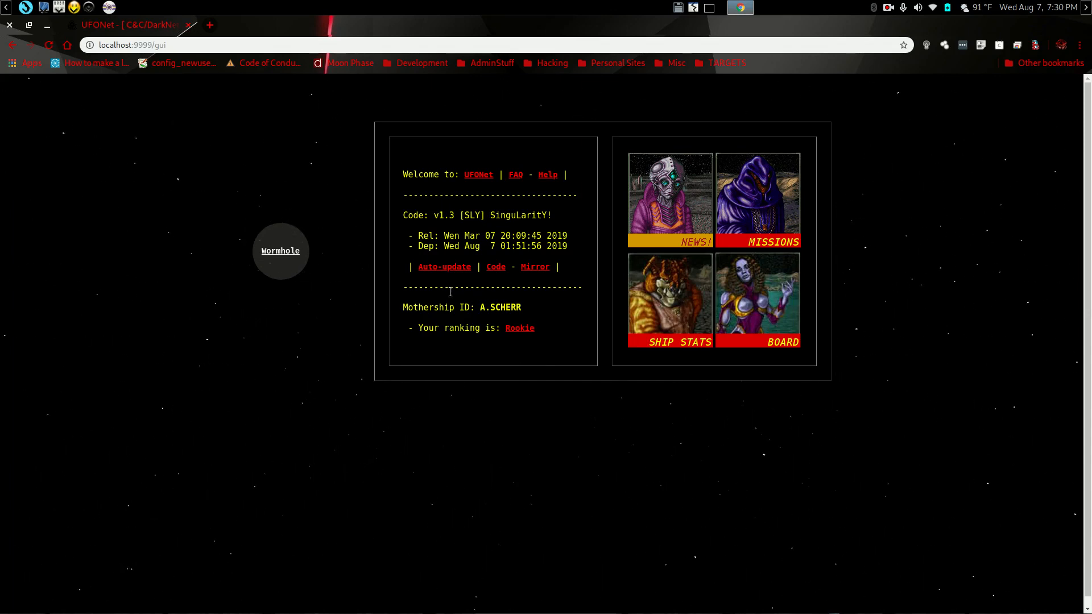
{"action": "mouse_move", "coordinate": [452, 274]}
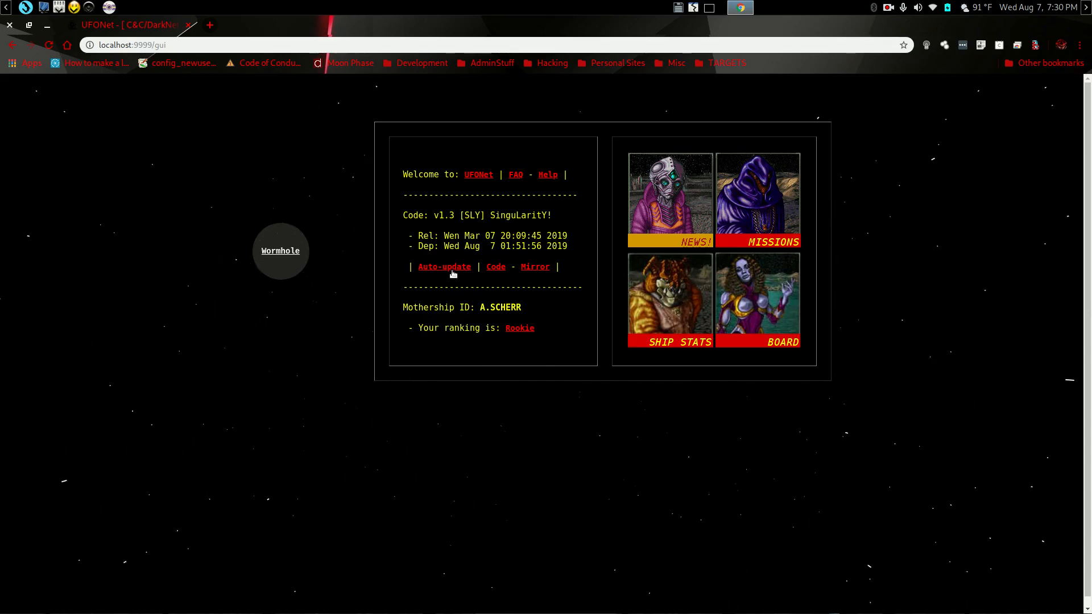
{"action": "left_click", "coordinate": [444, 267]}
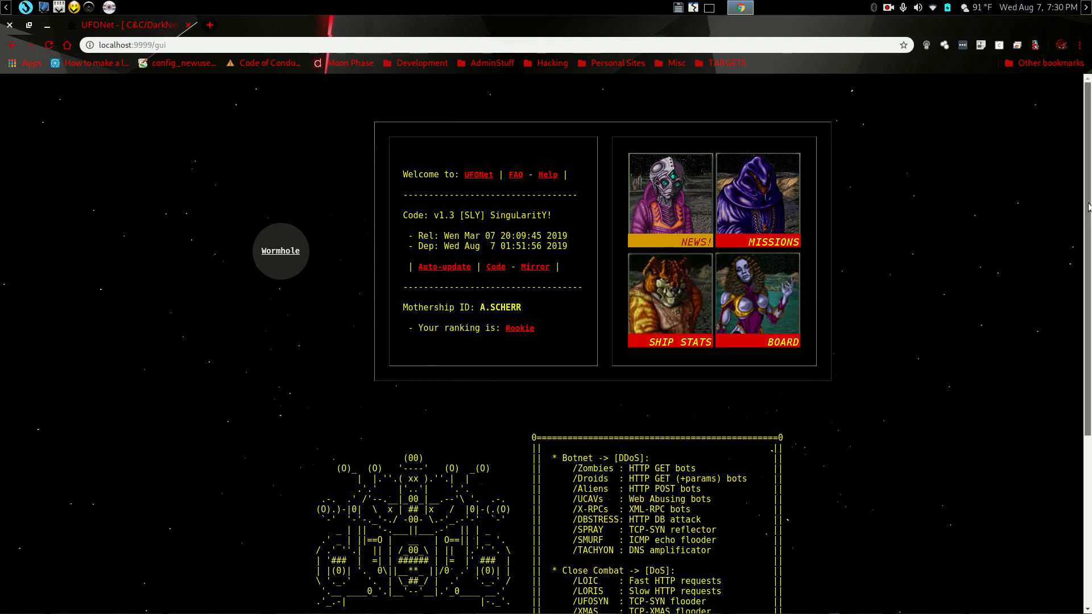
{"action": "scroll", "scroll_direction": "down", "scroll_amount": 3}
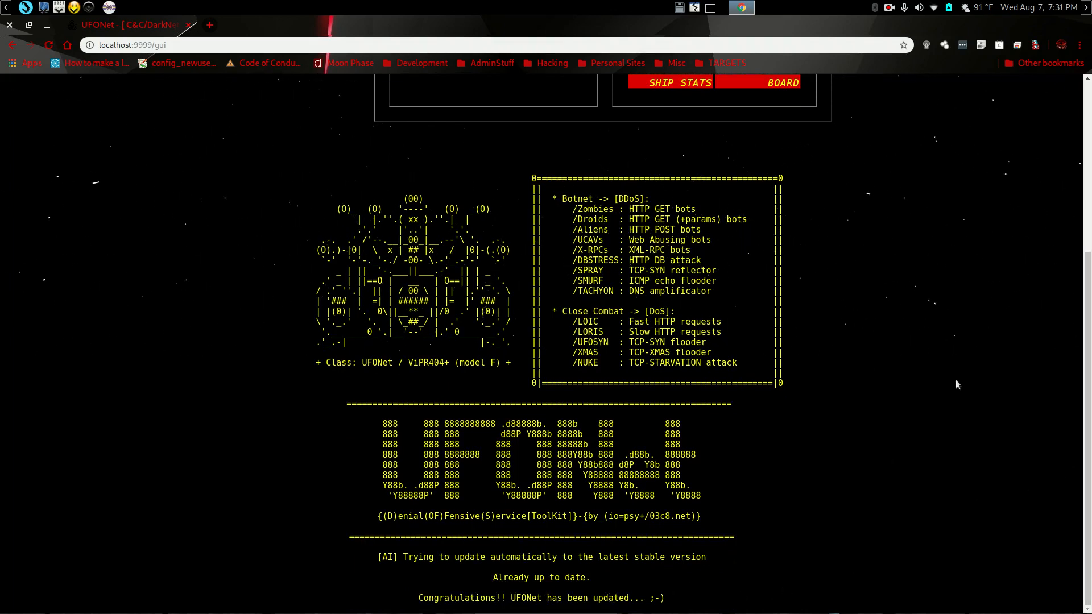
{"action": "mouse_move", "coordinate": [1047, 214]}
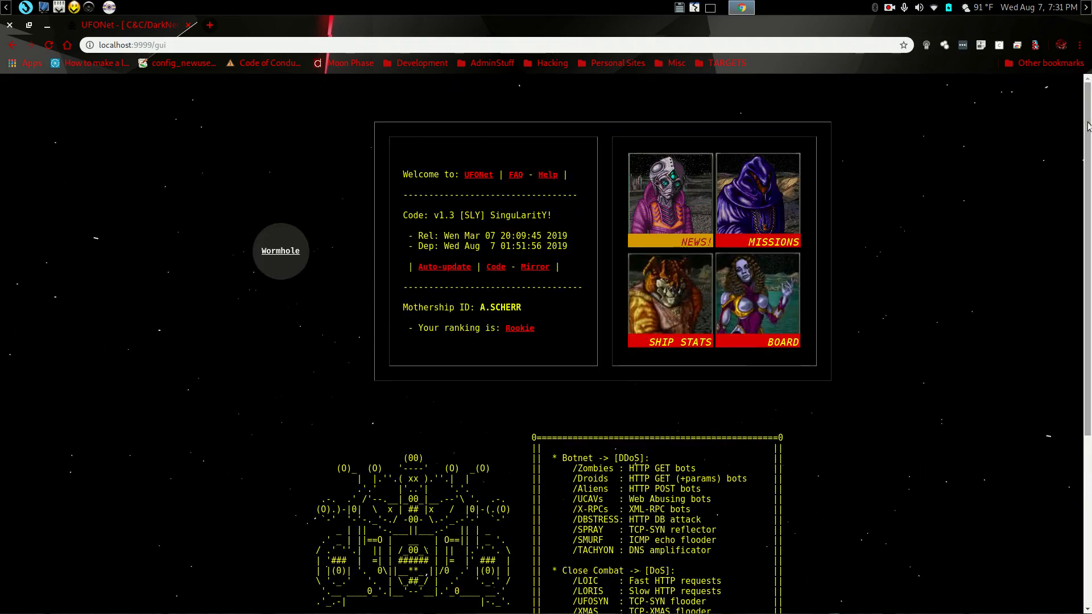
{"action": "mouse_move", "coordinate": [553, 318]}
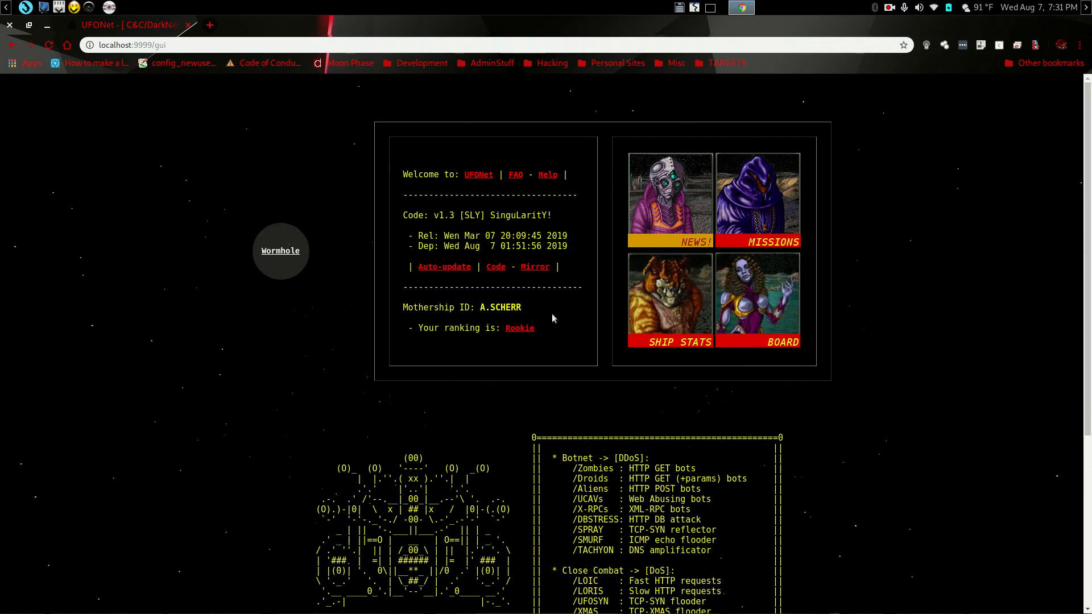
{"action": "mouse_move", "coordinate": [496, 267]}
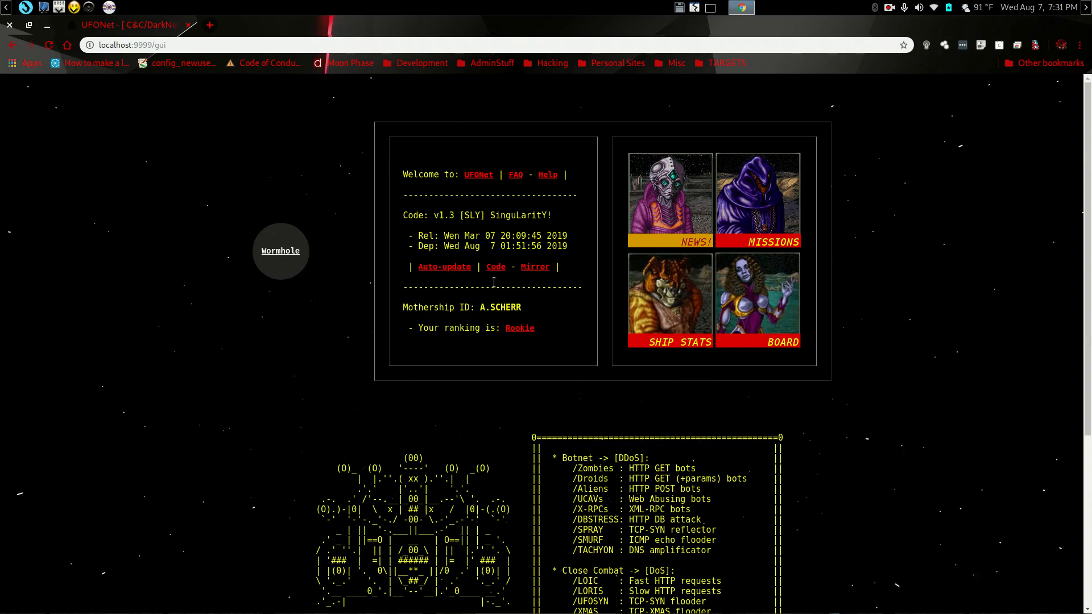
{"action": "mouse_move", "coordinate": [494, 282]}
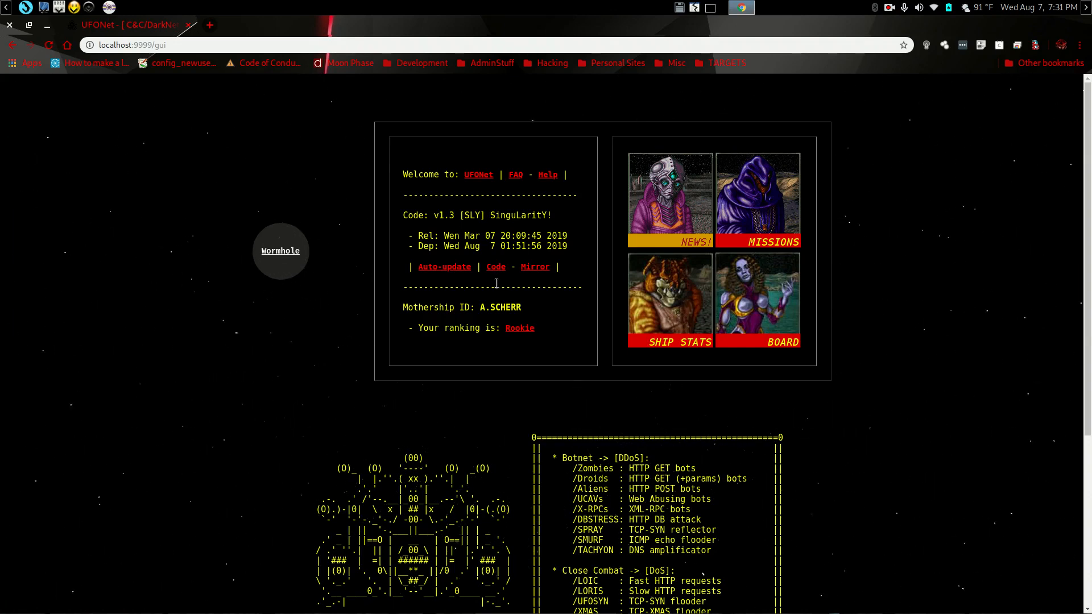
{"action": "mouse_move", "coordinate": [495, 266]}
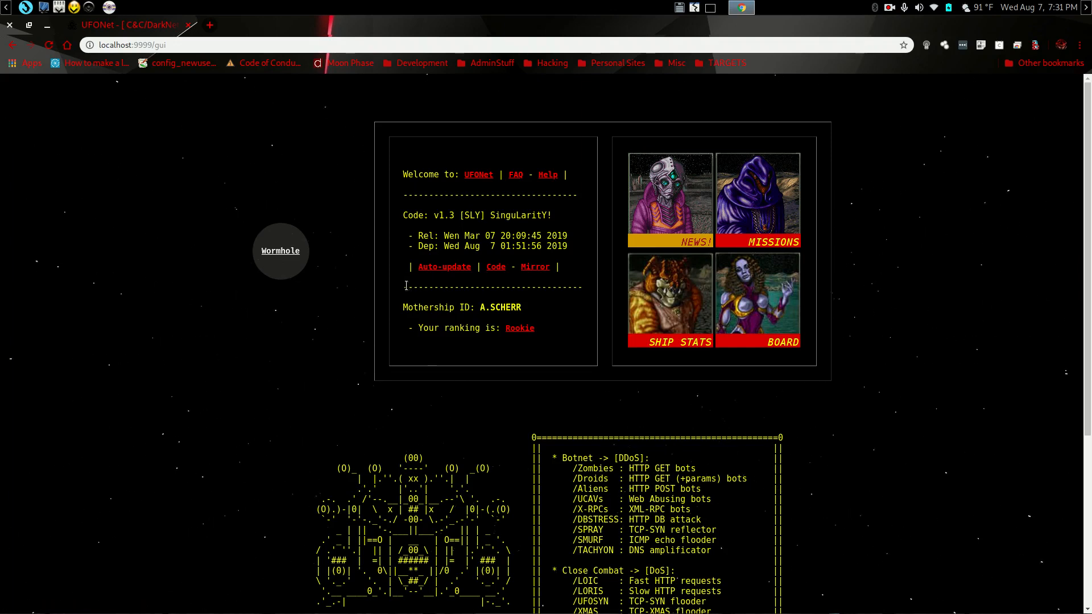
{"action": "mouse_move", "coordinate": [359, 286]}
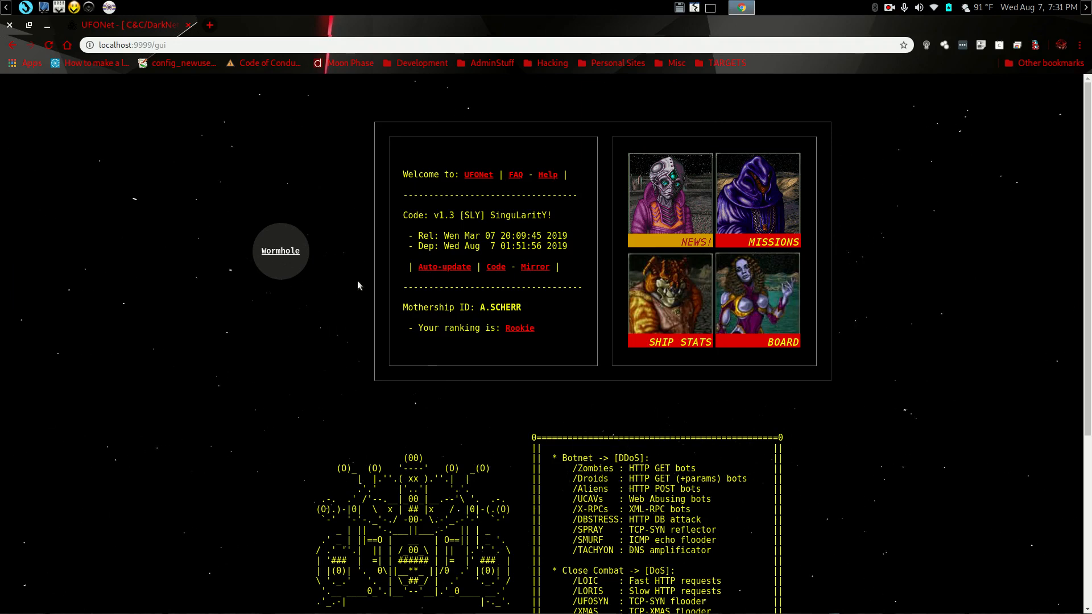
{"action": "mouse_move", "coordinate": [289, 302]}
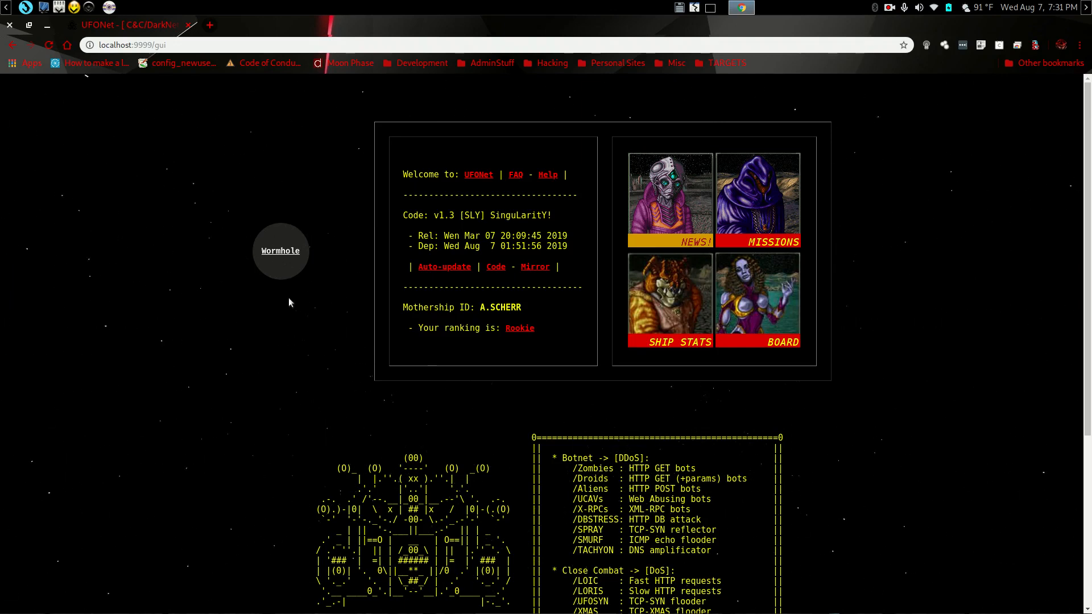
- Expand the Wormhole radial menu and choose Botnet
{"action": "left_click", "coordinate": [280, 251]}
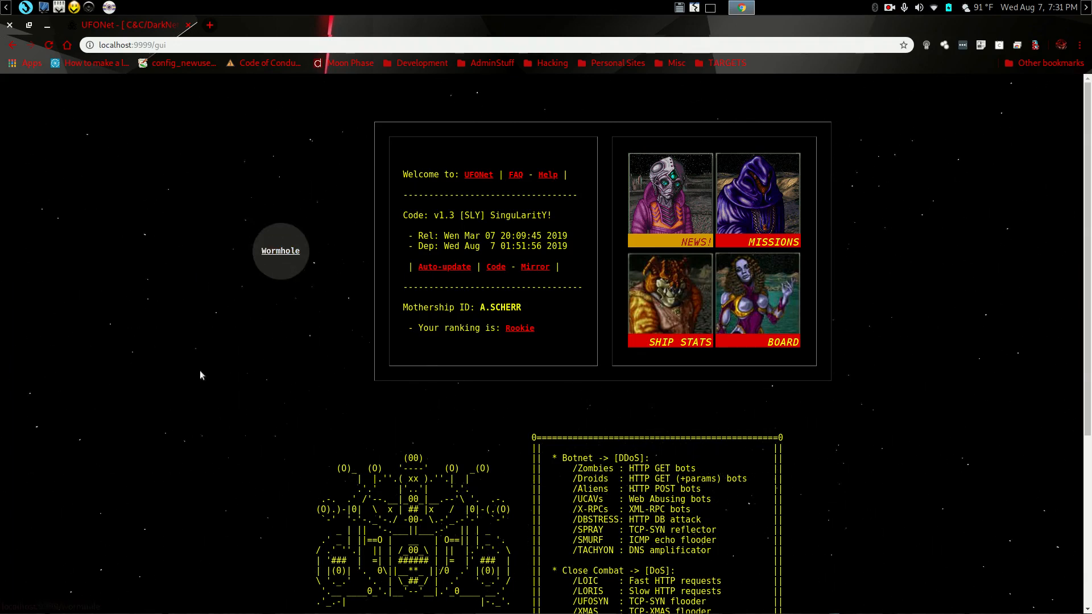
{"action": "left_click", "coordinate": [280, 251]}
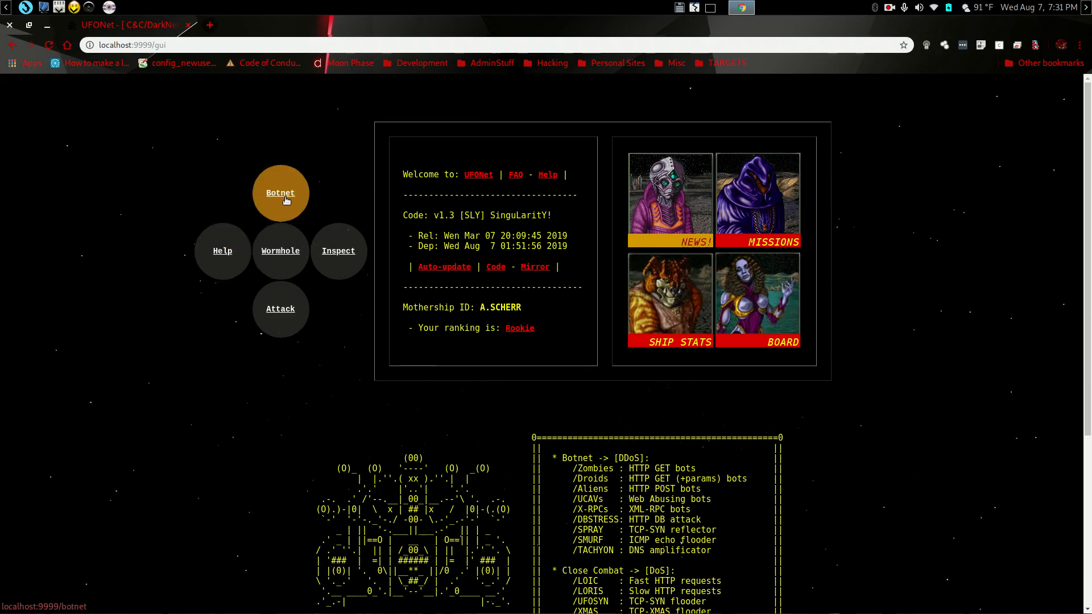
{"action": "left_click", "coordinate": [280, 193]}
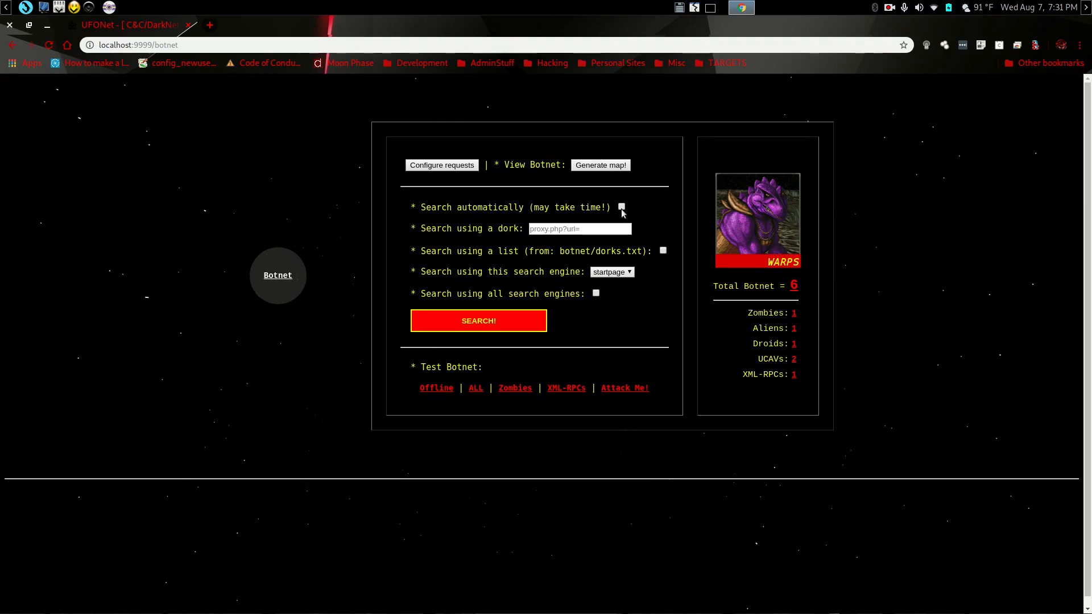
- Enable 'Search automatically', run SEARCH!, and scroll through the dork results log
{"action": "left_click", "coordinate": [621, 207]}
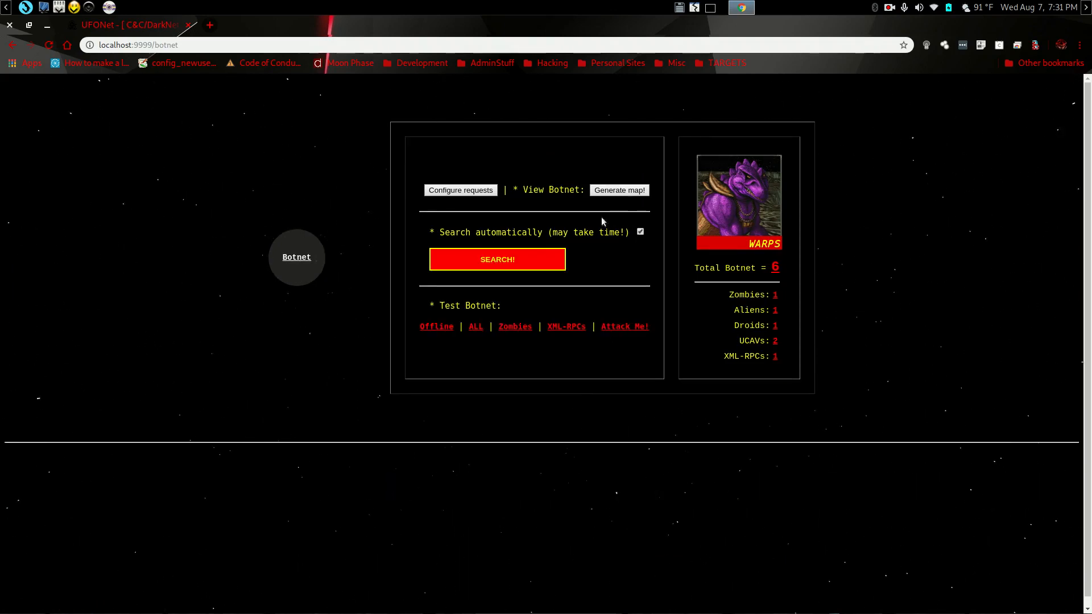
{"action": "left_click", "coordinate": [497, 259]}
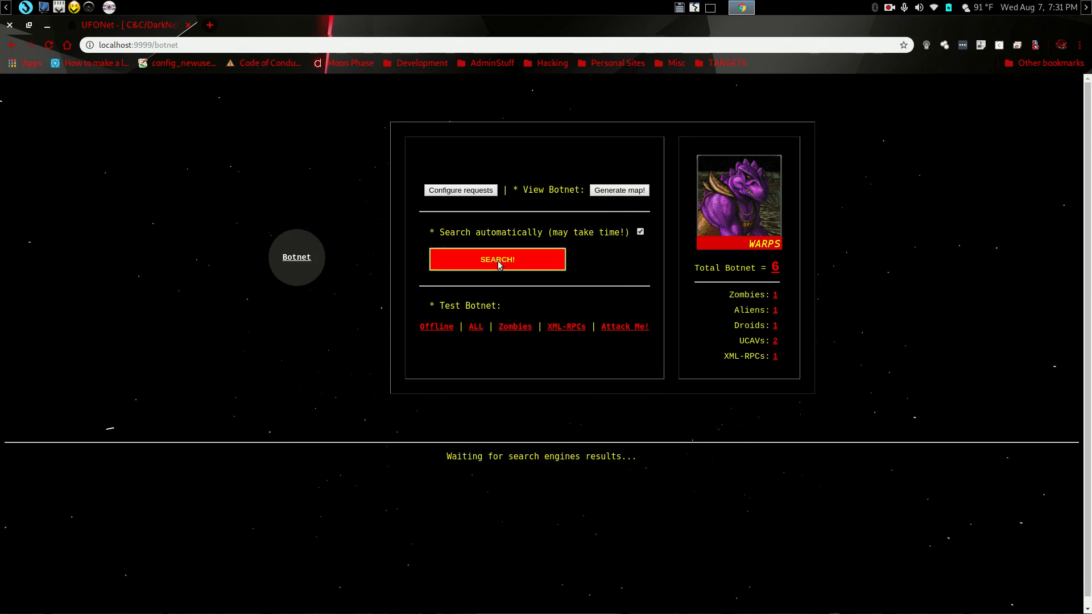
{"action": "mouse_move", "coordinate": [673, 249]}
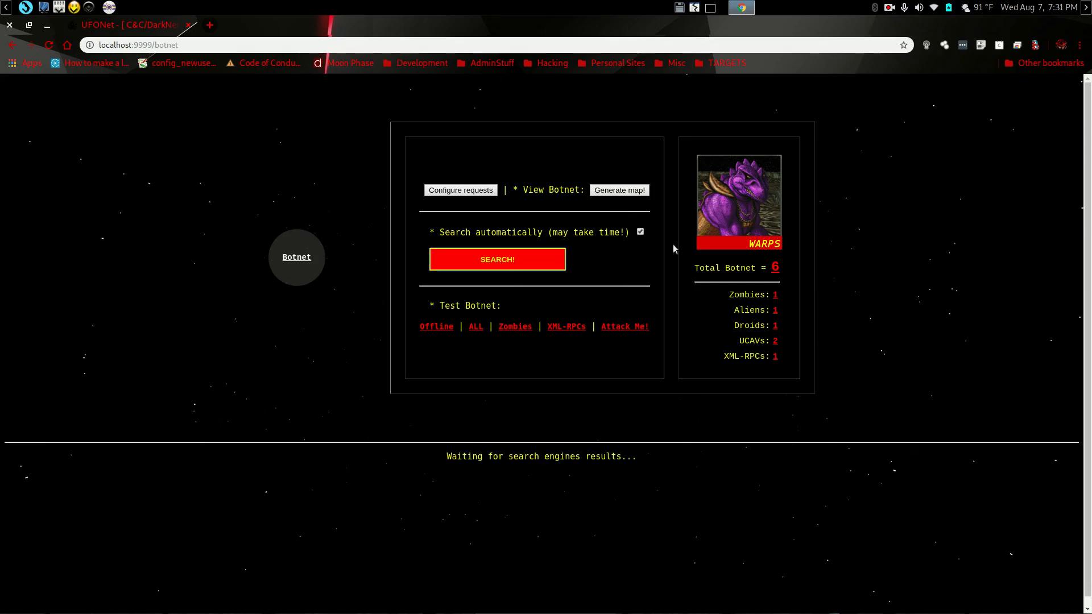
{"action": "left_click", "coordinate": [497, 260]}
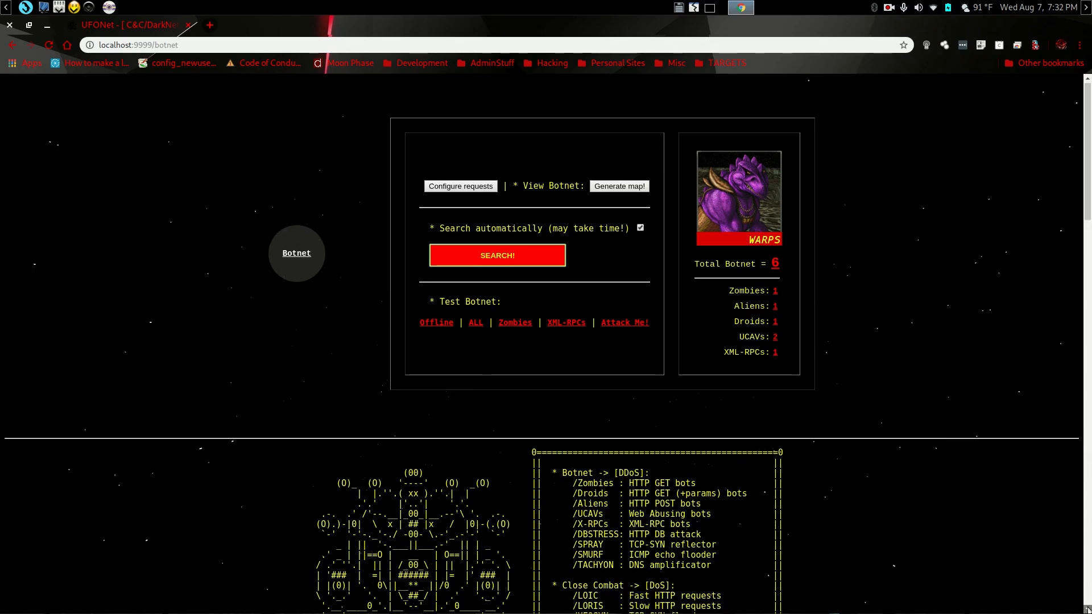
{"action": "left_click", "coordinate": [496, 255]}
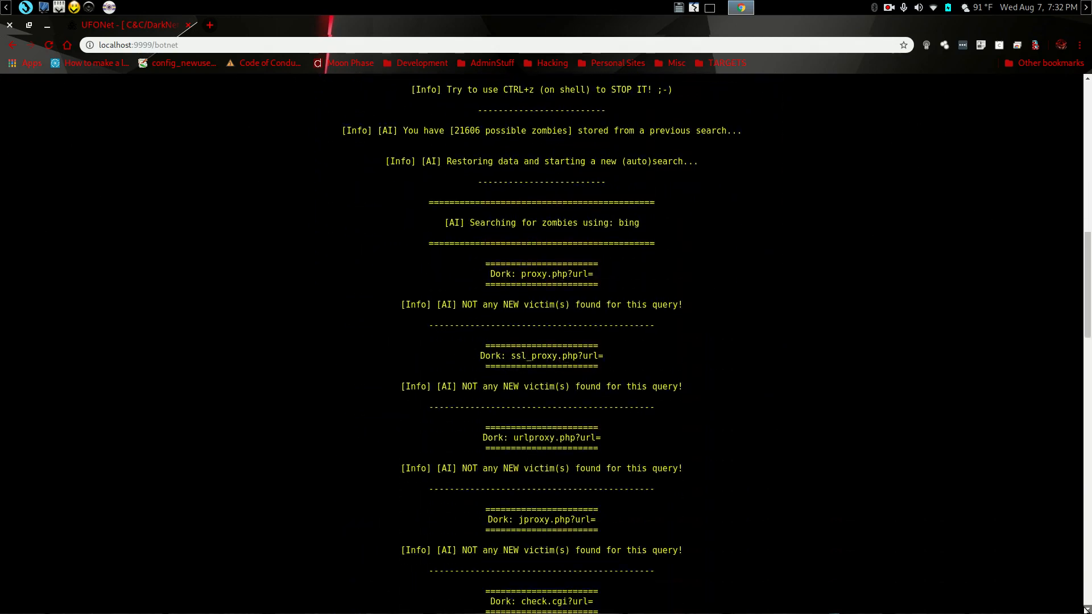
{"action": "scroll", "scroll_direction": "down", "scroll_amount": 3}
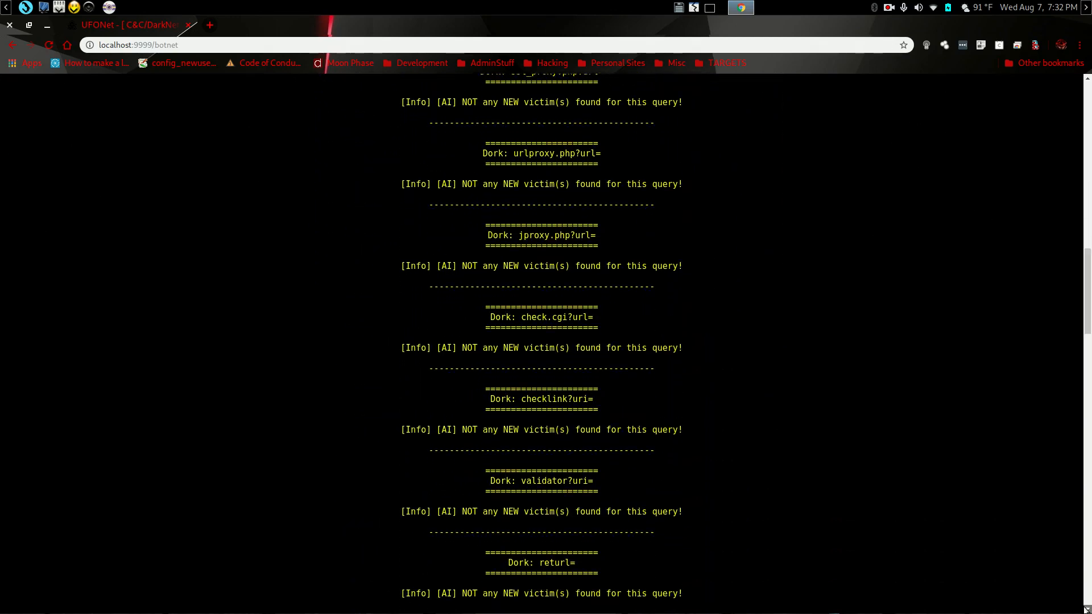
{"action": "scroll", "scroll_direction": "down", "scroll_amount": 3}
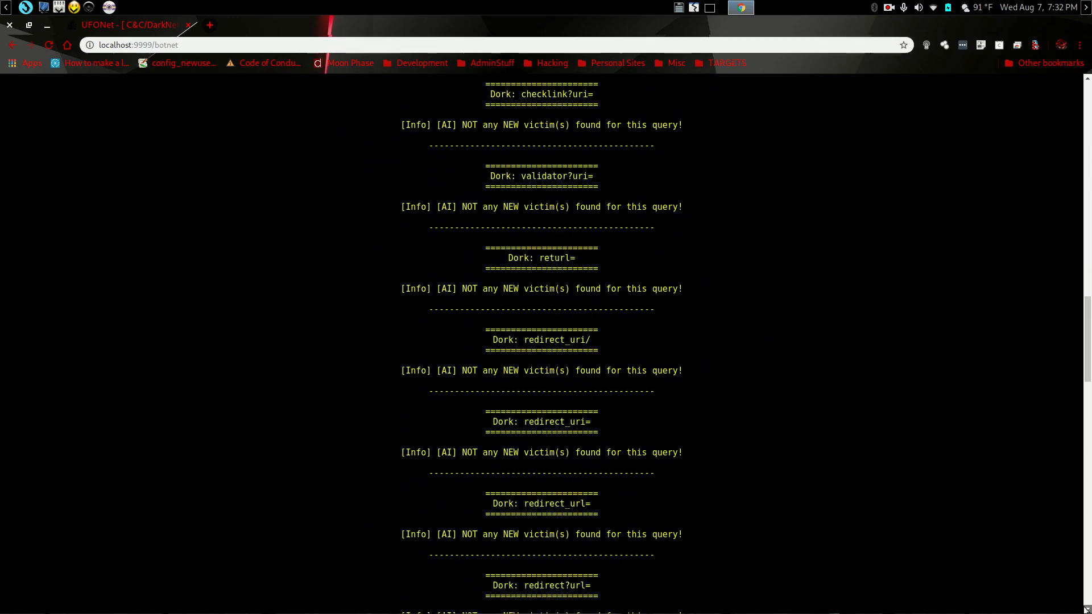
{"action": "scroll", "scroll_direction": "down", "scroll_amount": 3}
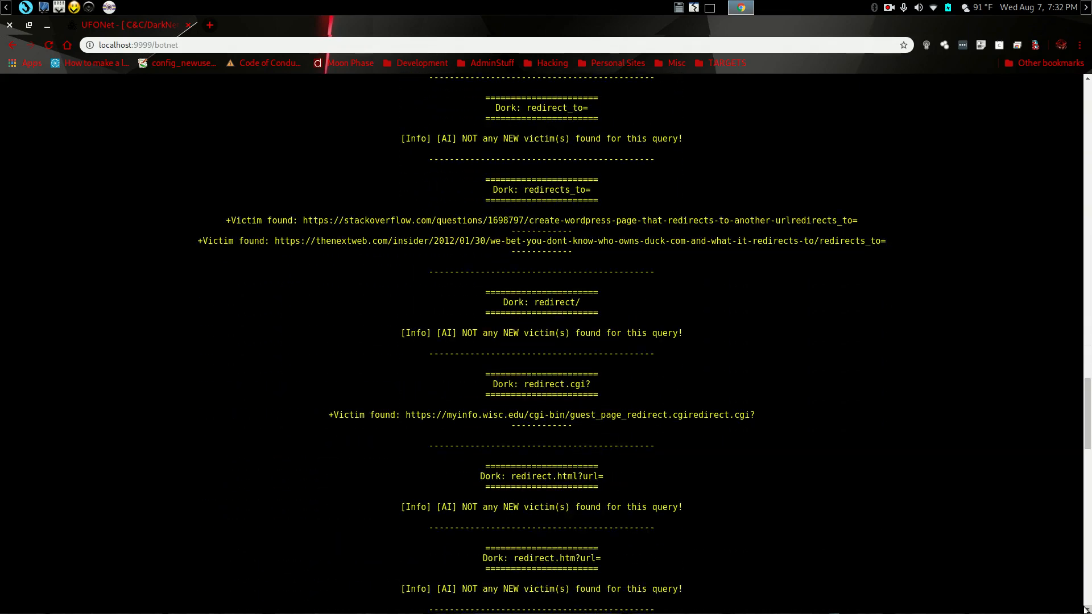
{"action": "scroll", "scroll_direction": "down", "scroll_amount": 3}
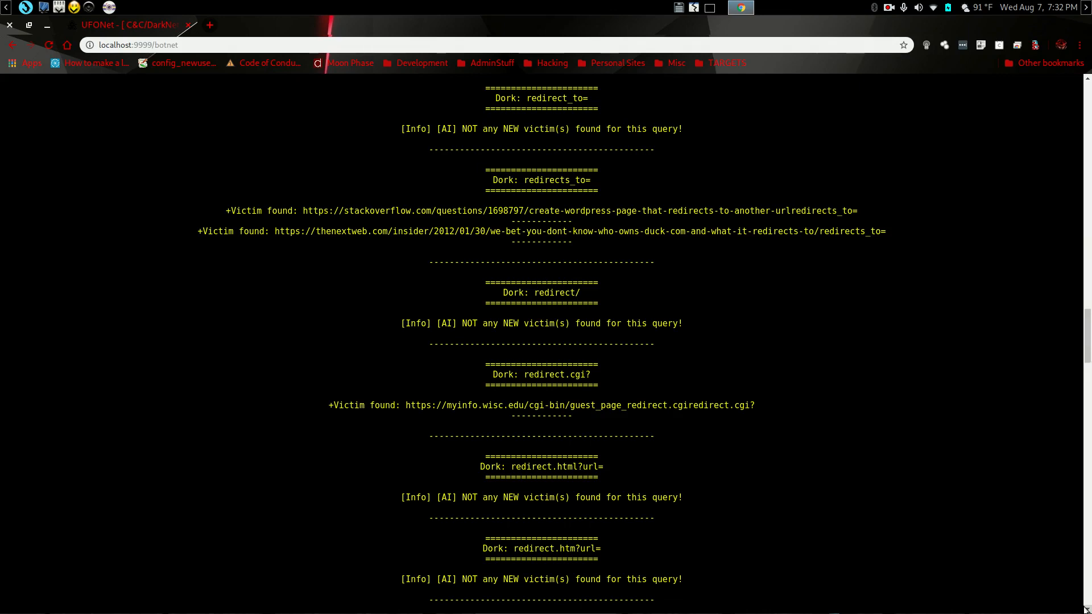
{"action": "scroll", "scroll_direction": "down", "scroll_amount": 3}
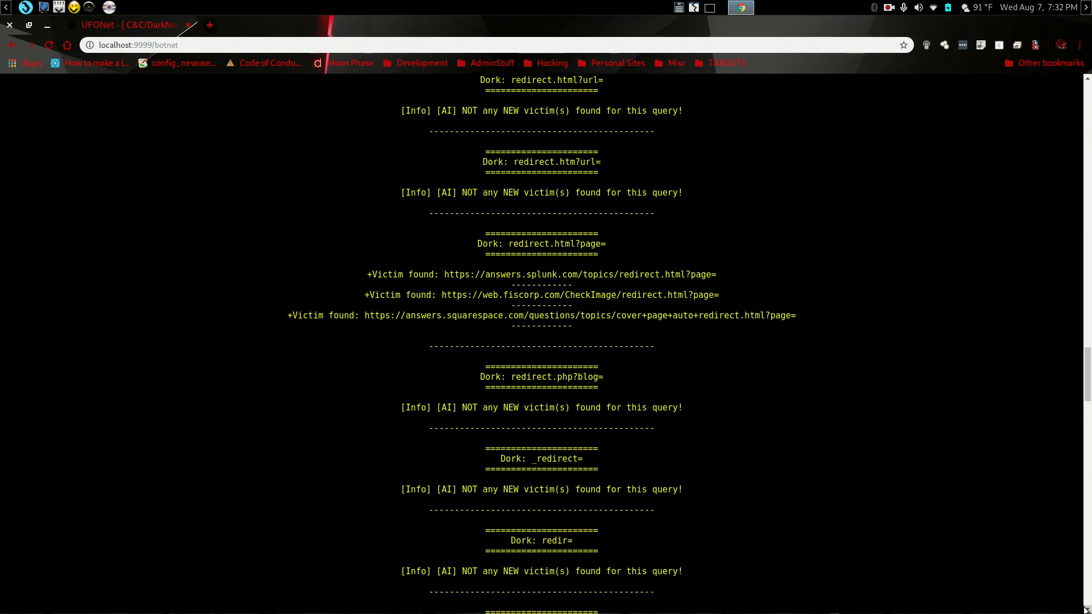
{"action": "scroll", "scroll_direction": "down", "scroll_amount": 3}
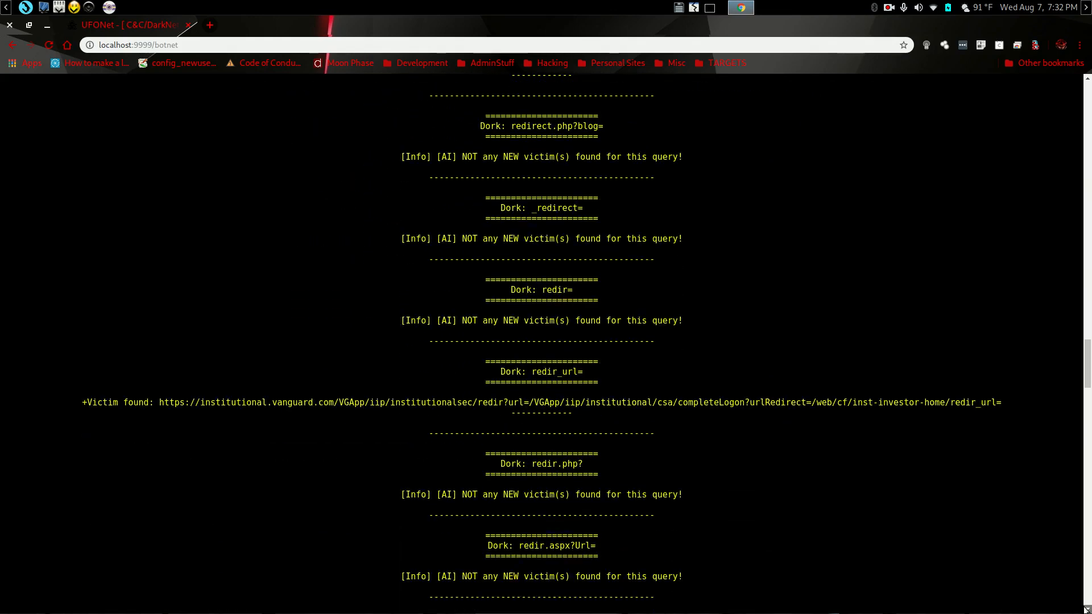
{"action": "scroll", "scroll_direction": "down", "scroll_amount": 3}
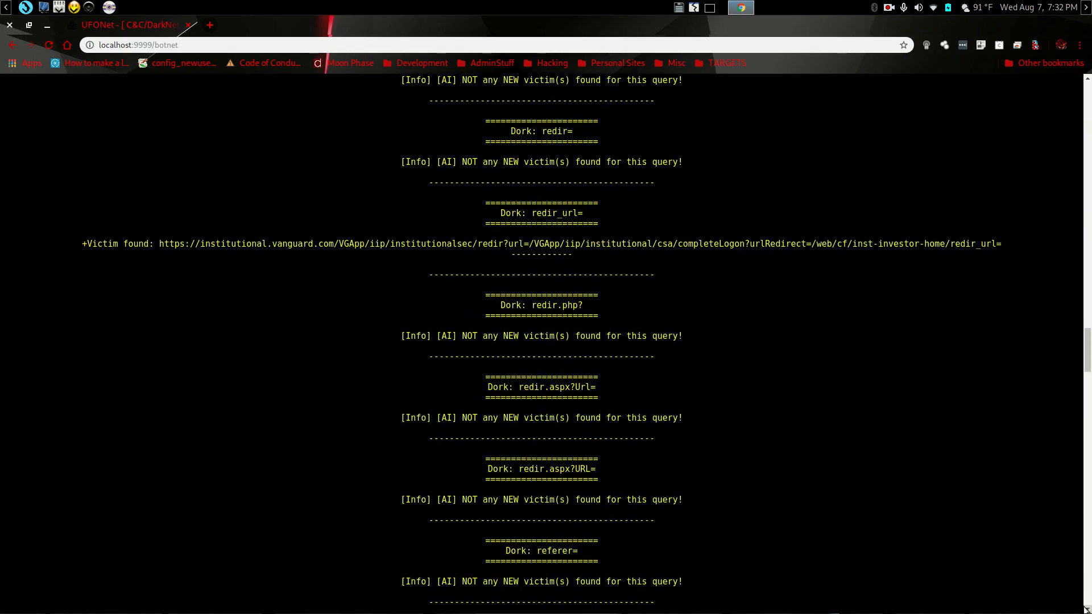
{"action": "scroll", "scroll_direction": "down", "scroll_amount": 3}
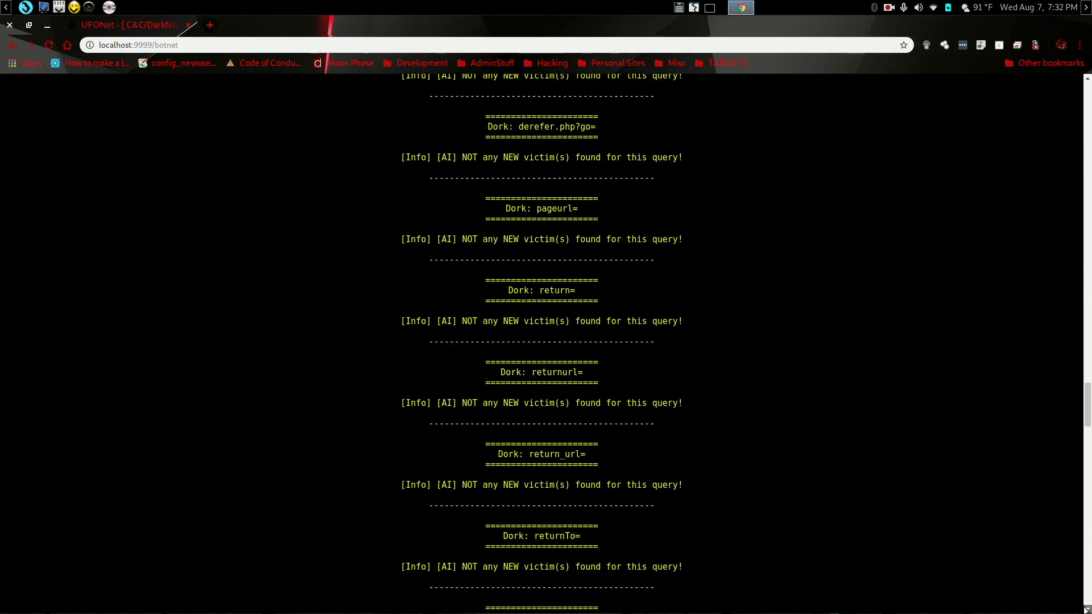
{"action": "scroll", "scroll_direction": "down", "scroll_amount": 3}
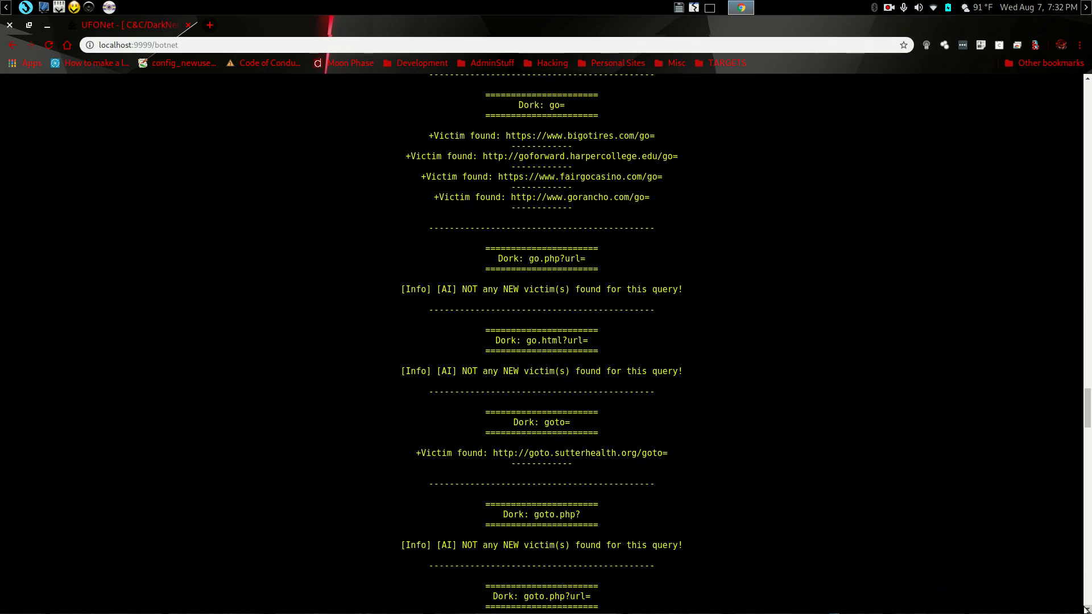
{"action": "scroll", "scroll_direction": "down", "scroll_amount": 3}
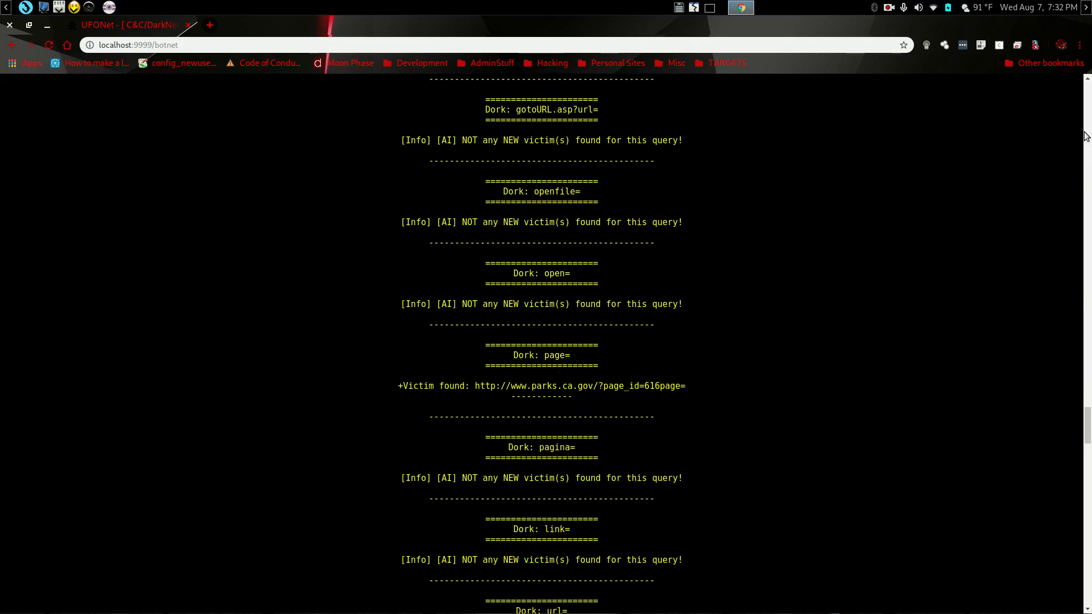
{"action": "scroll", "scroll_direction": "down", "scroll_amount": 3}
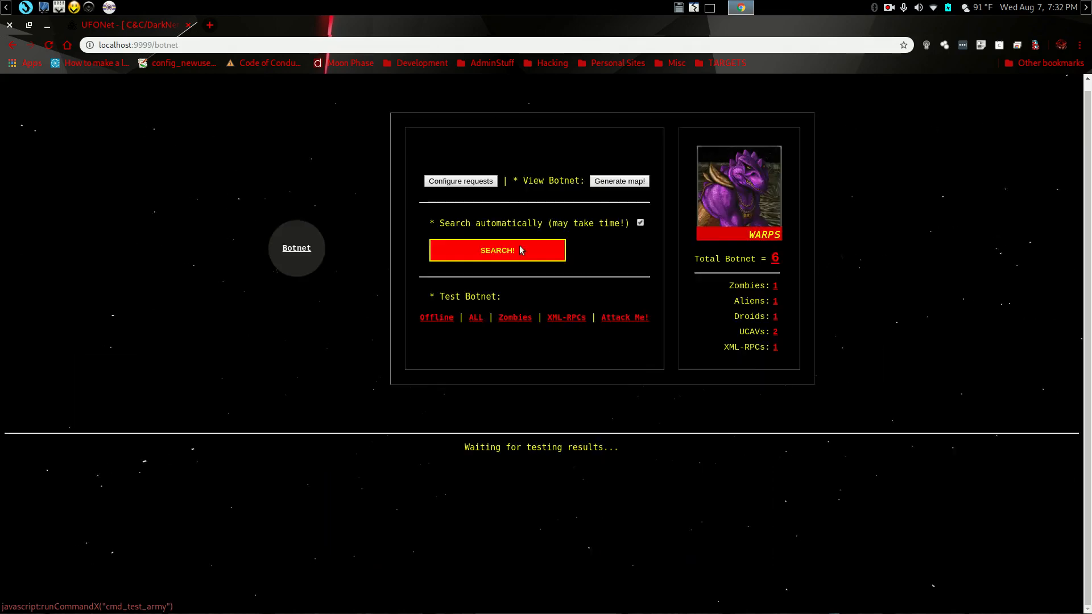
{"action": "mouse_move", "coordinate": [529, 283]}
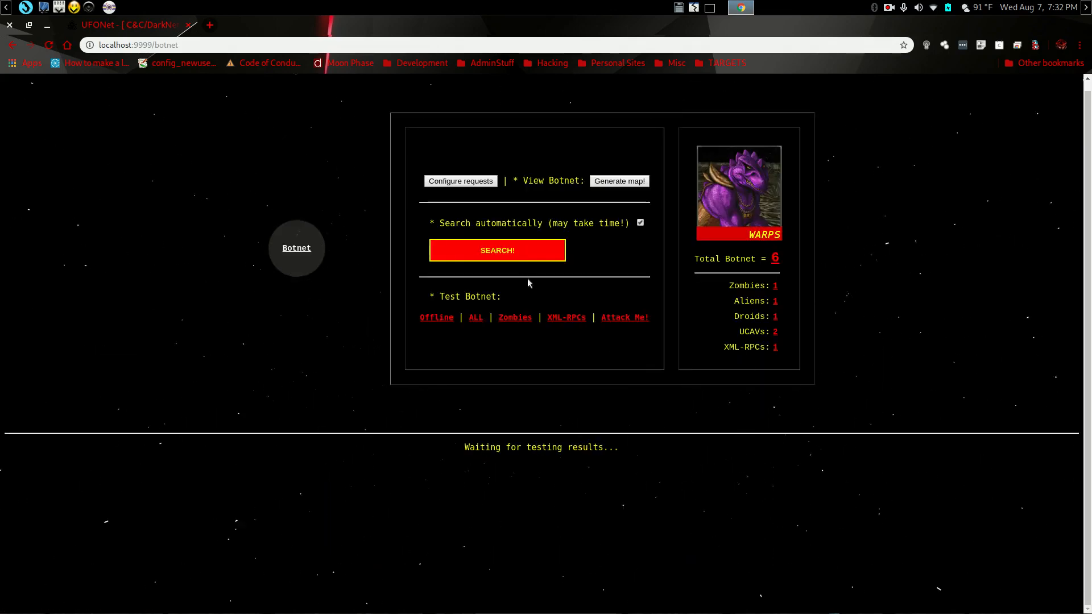
- Scroll through the Test Botnet output to read validator.w3.org's HEAD check and payload results
{"action": "scroll", "scroll_direction": "down", "scroll_amount": 3}
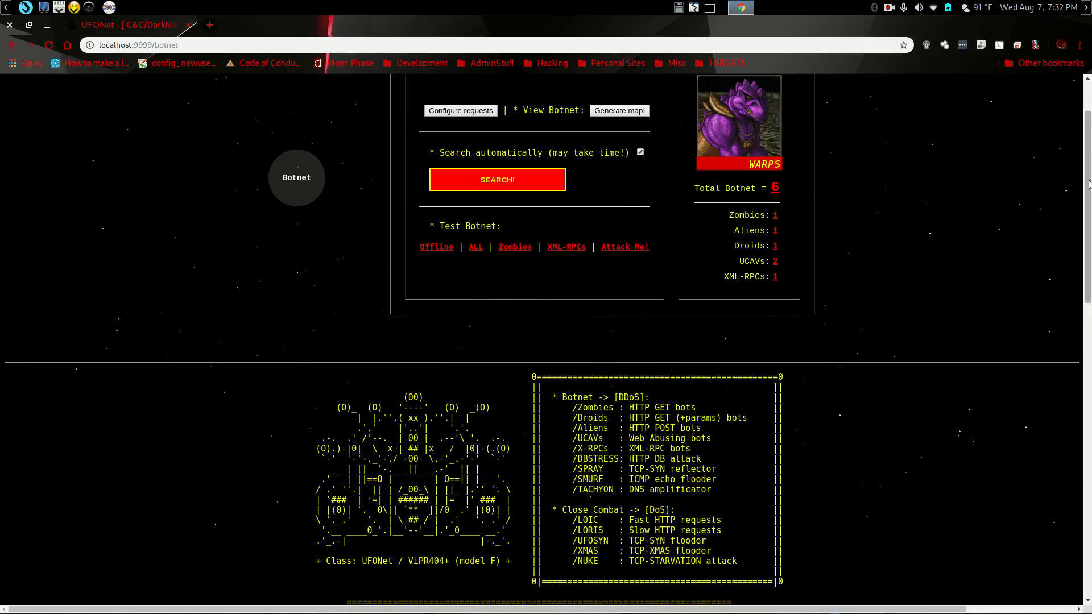
{"action": "scroll", "scroll_direction": "down", "scroll_amount": 3}
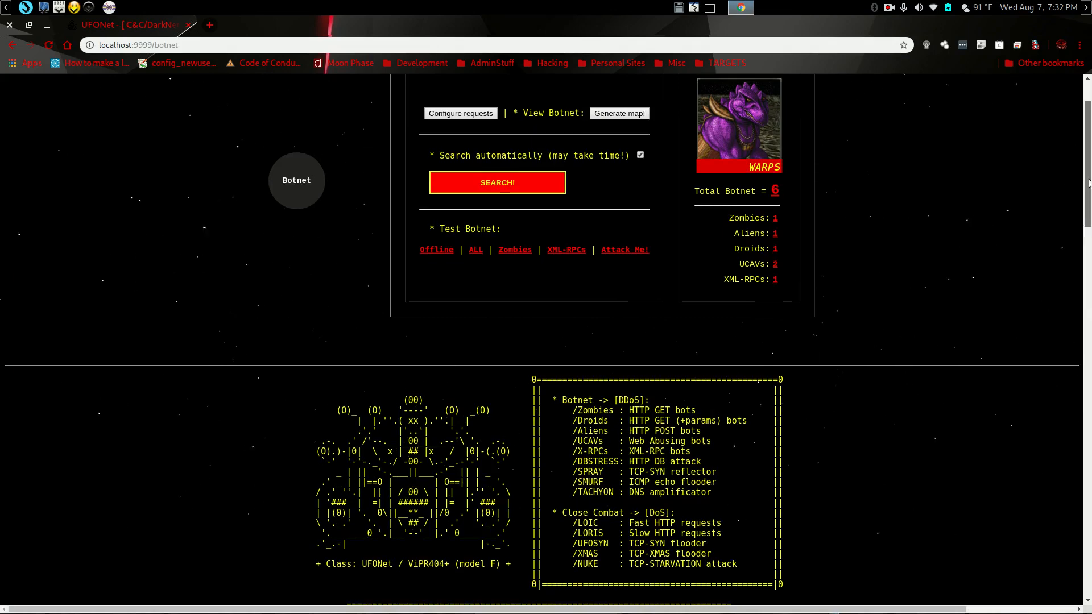
{"action": "scroll", "scroll_direction": "down", "scroll_amount": 3}
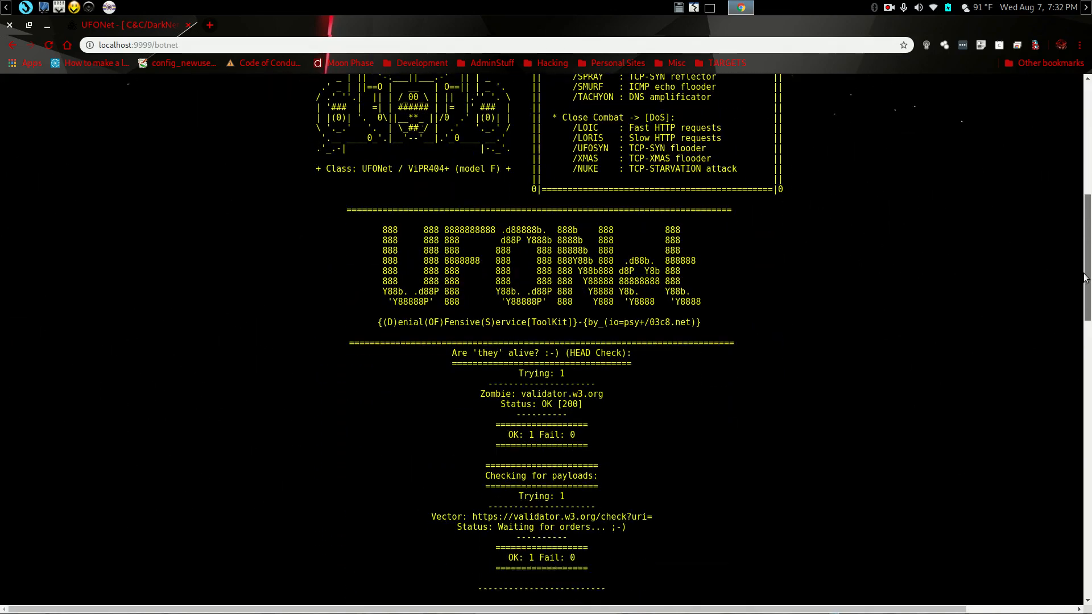
{"action": "scroll", "scroll_direction": "down", "scroll_amount": 3}
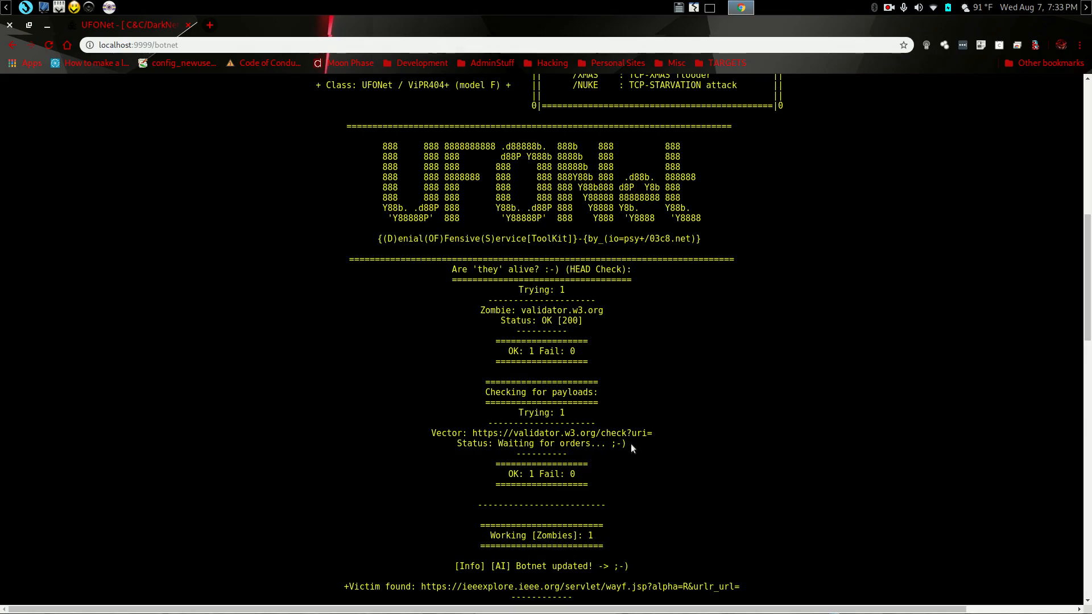
{"action": "mouse_move", "coordinate": [1064, 118]}
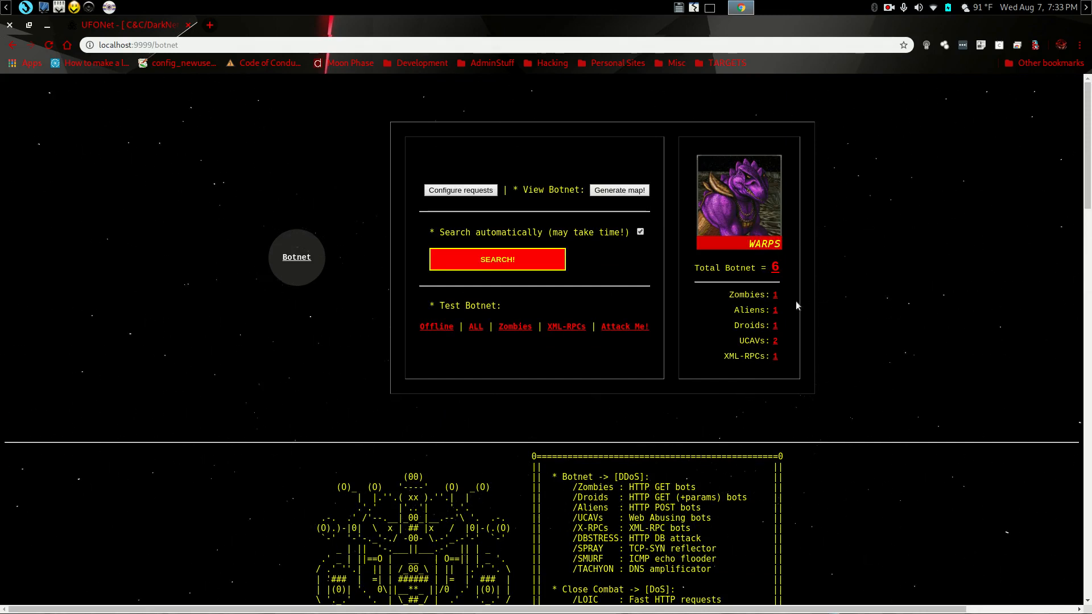
{"action": "mouse_move", "coordinate": [575, 262]}
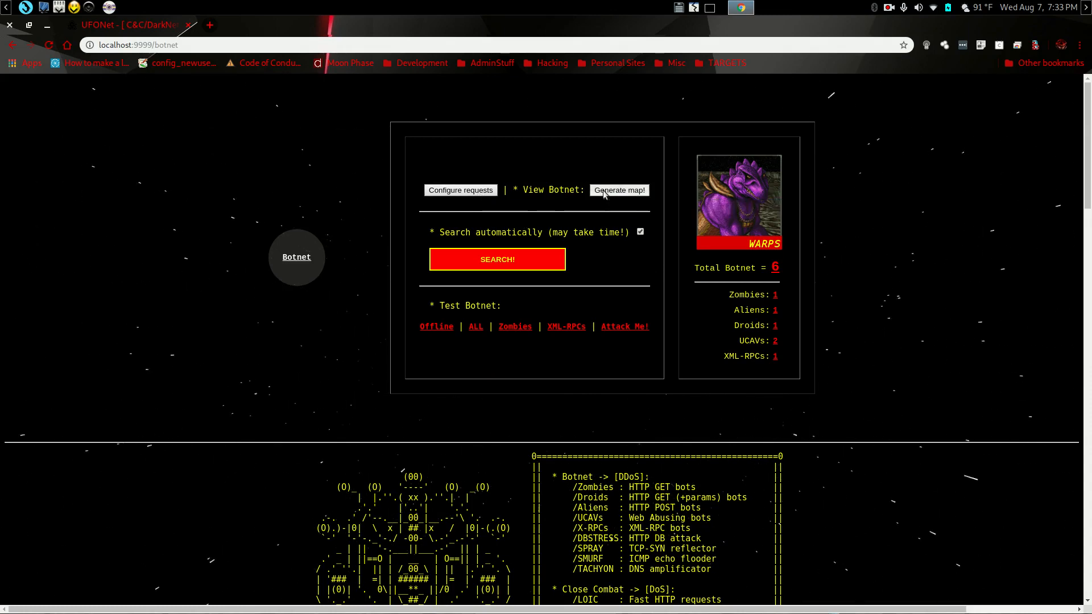
- Click Generate map! on the Botnet page
{"action": "left_click", "coordinate": [618, 190]}
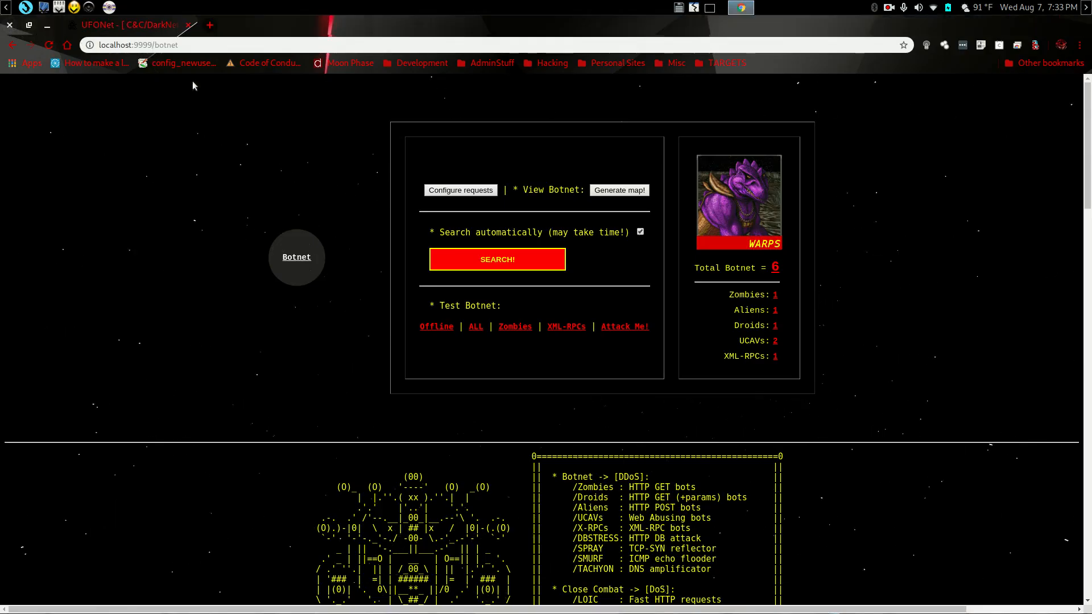
{"action": "mouse_move", "coordinate": [633, 244]}
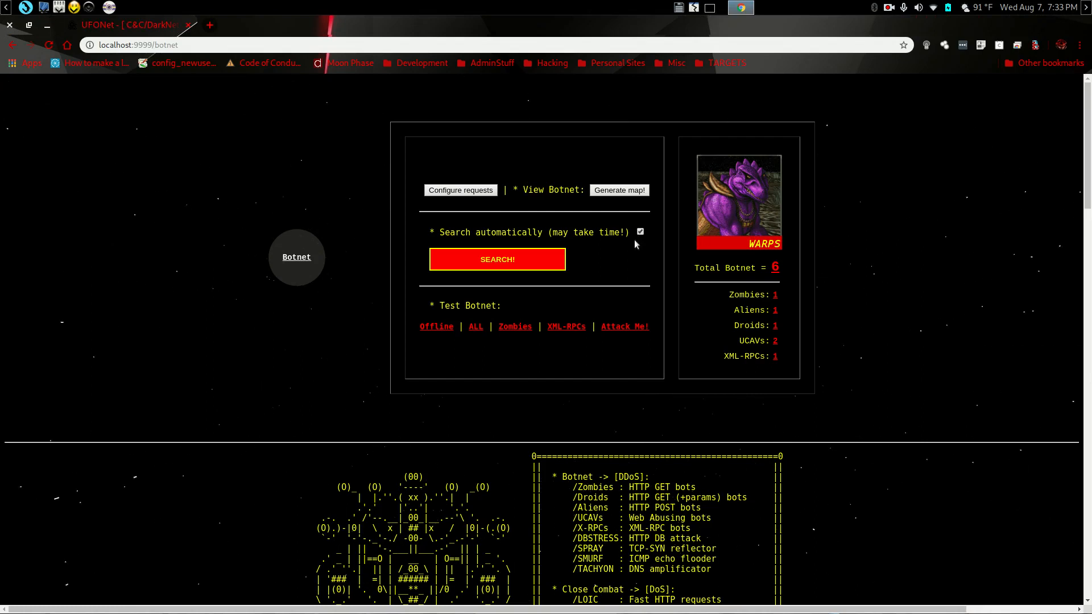
{"action": "mouse_move", "coordinate": [327, 303]}
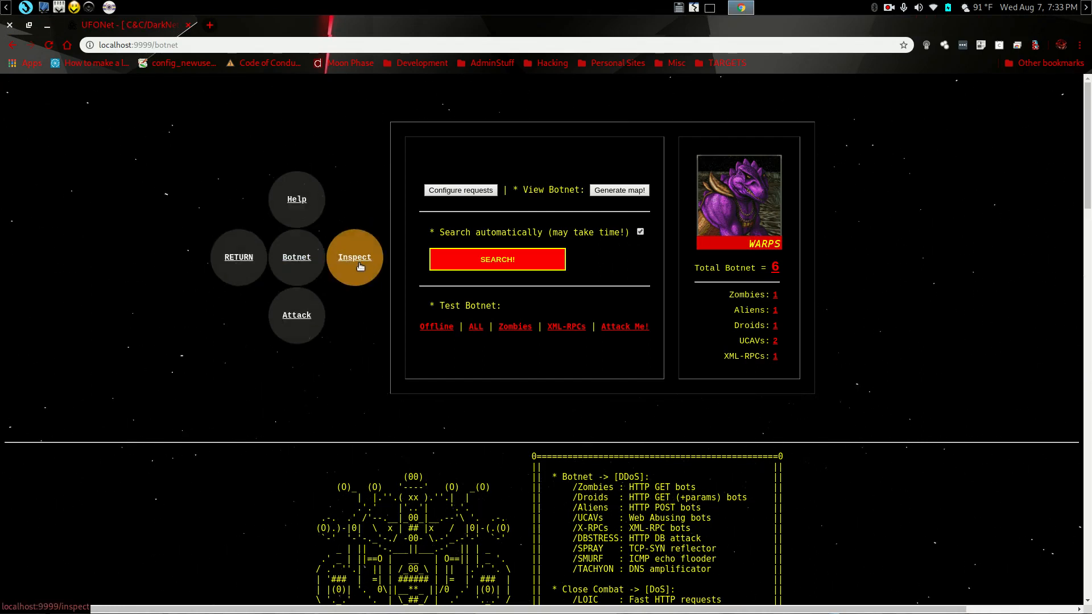
- Visit the Inspect and Attack pages, then RETURN to the welcome page
{"action": "left_click", "coordinate": [355, 257]}
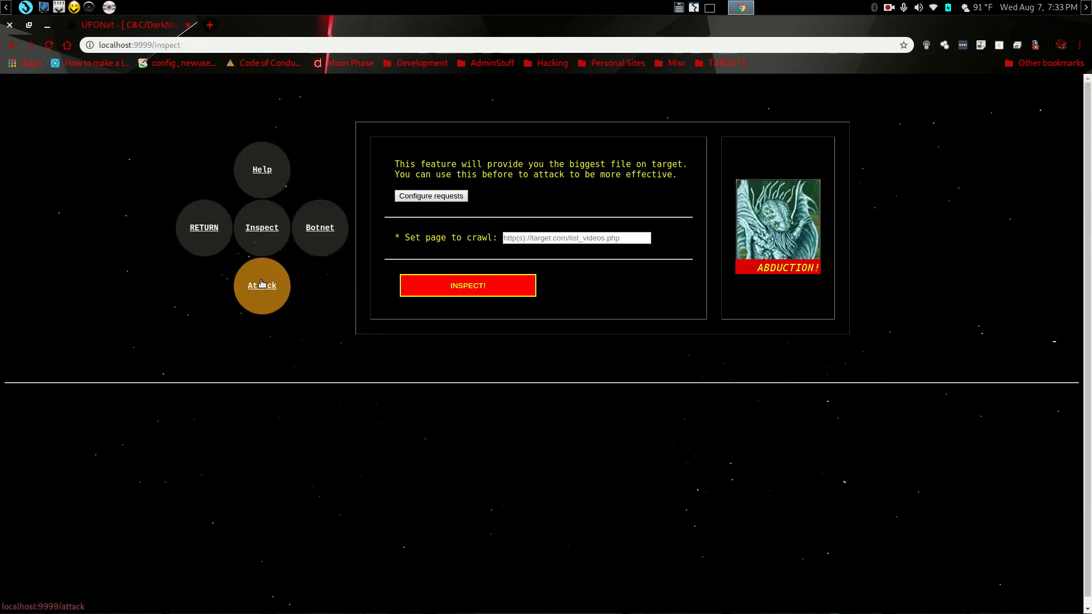
{"action": "left_click", "coordinate": [262, 285]}
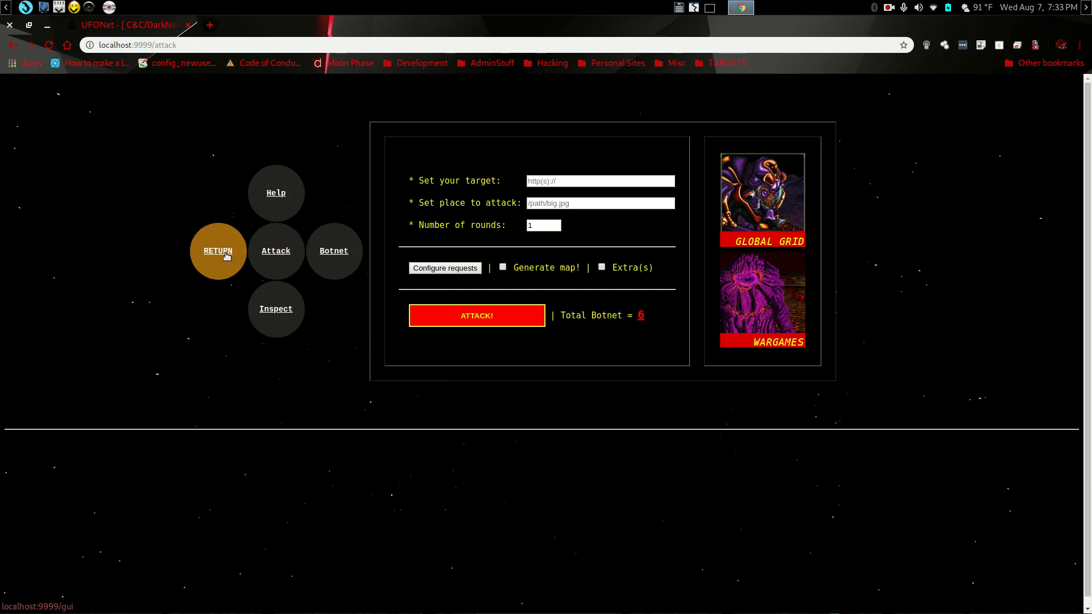
{"action": "left_click", "coordinate": [217, 251]}
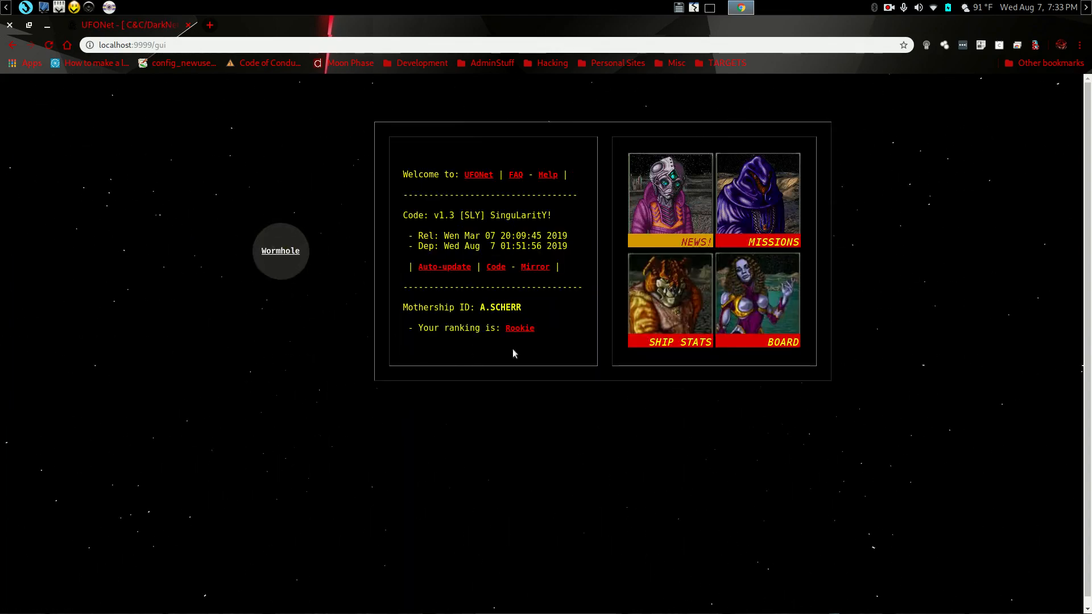
{"action": "mouse_move", "coordinate": [565, 322]}
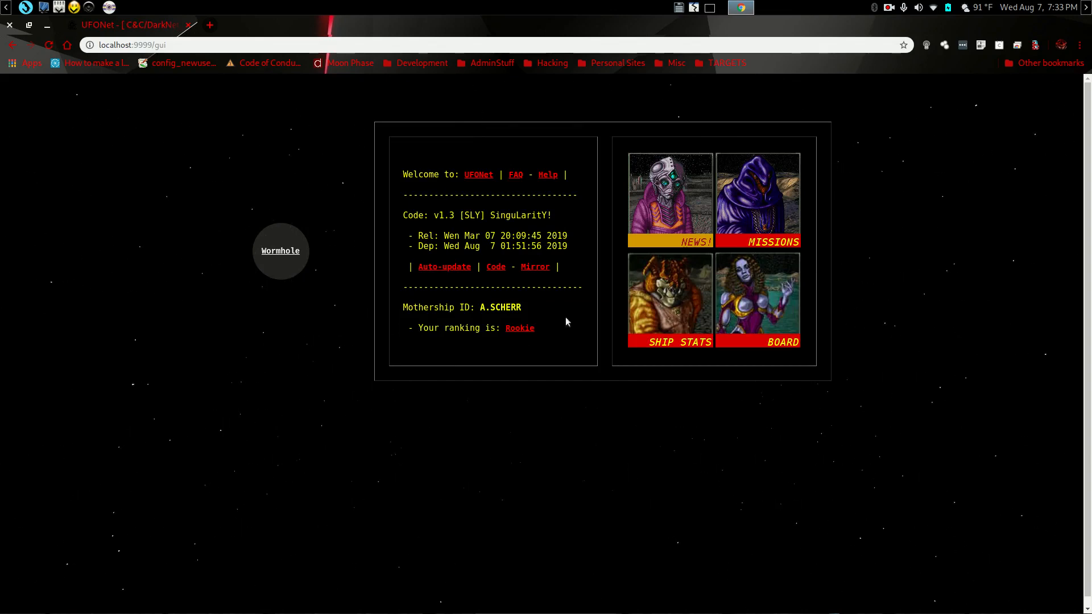
{"action": "mouse_move", "coordinate": [571, 324]}
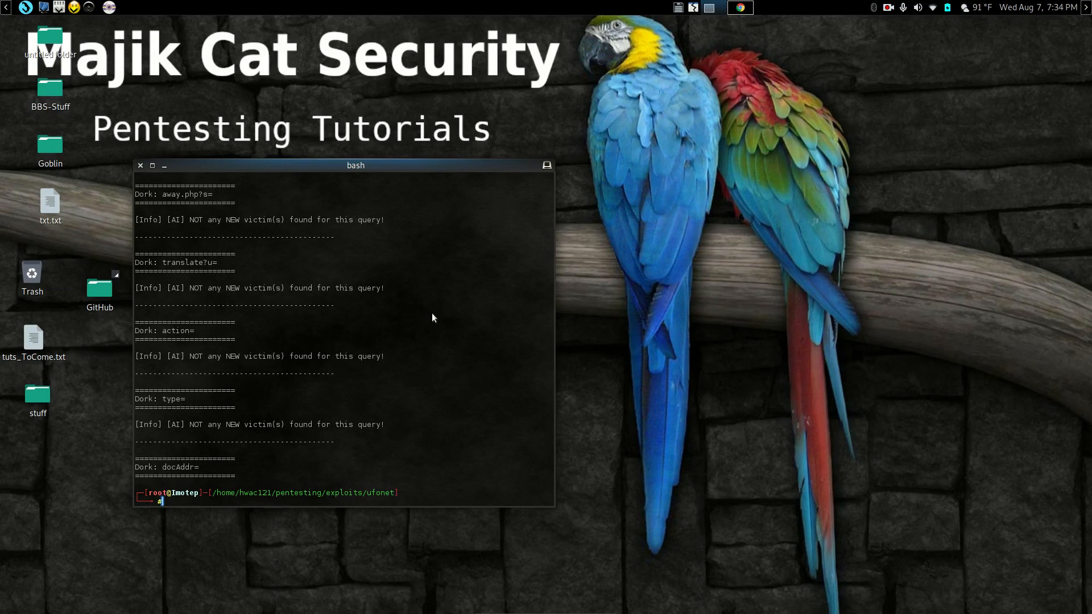
{"action": "mouse_move", "coordinate": [252, 540]}
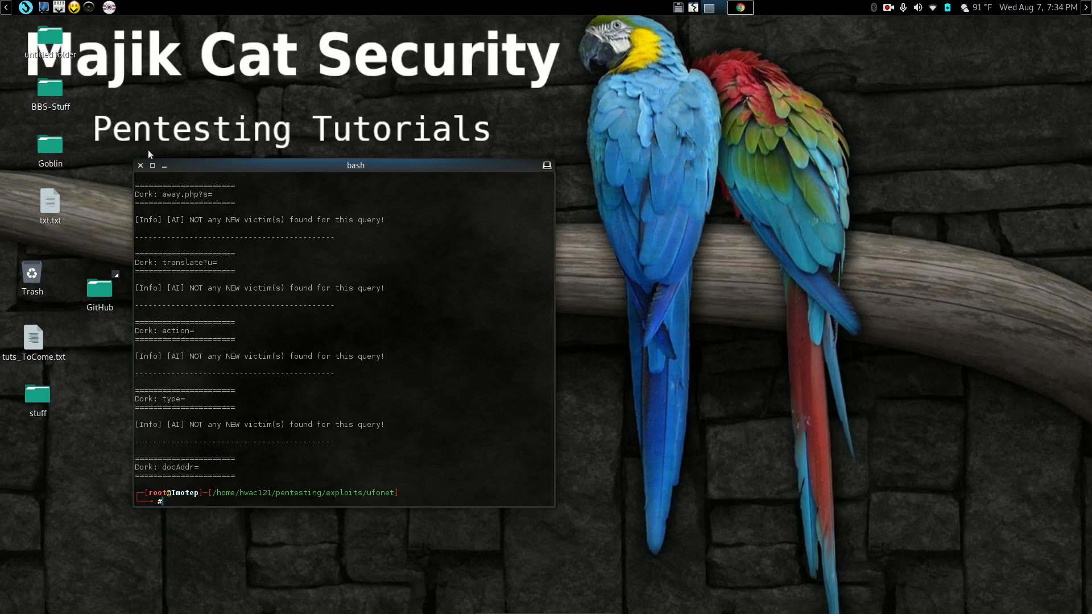
- Close the UFONet terminal window and open a fresh terminal
{"action": "left_click", "coordinate": [140, 166]}
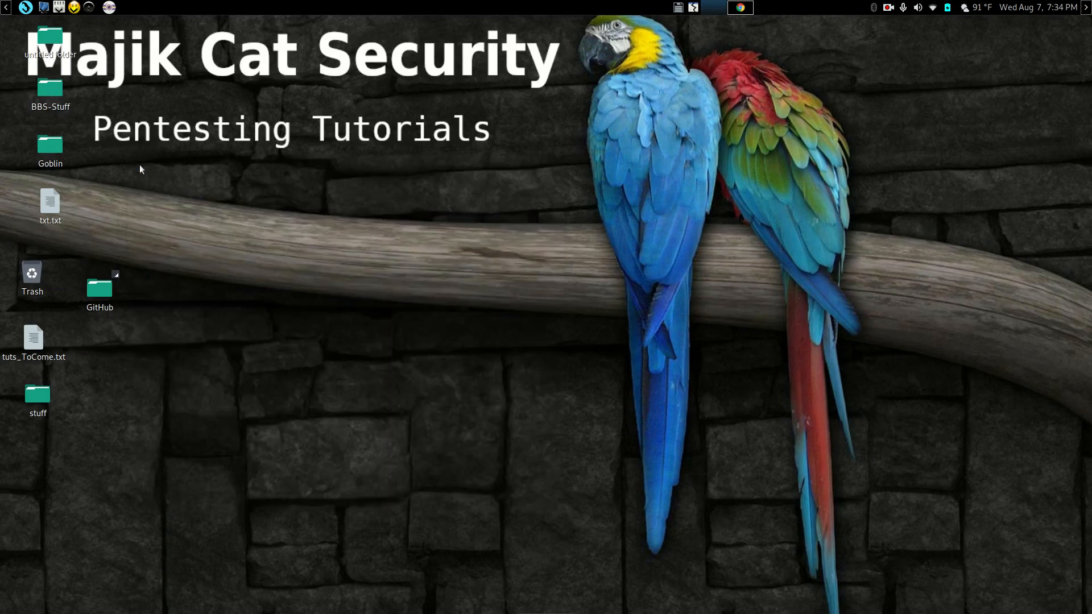
{"action": "left_click", "coordinate": [708, 7]}
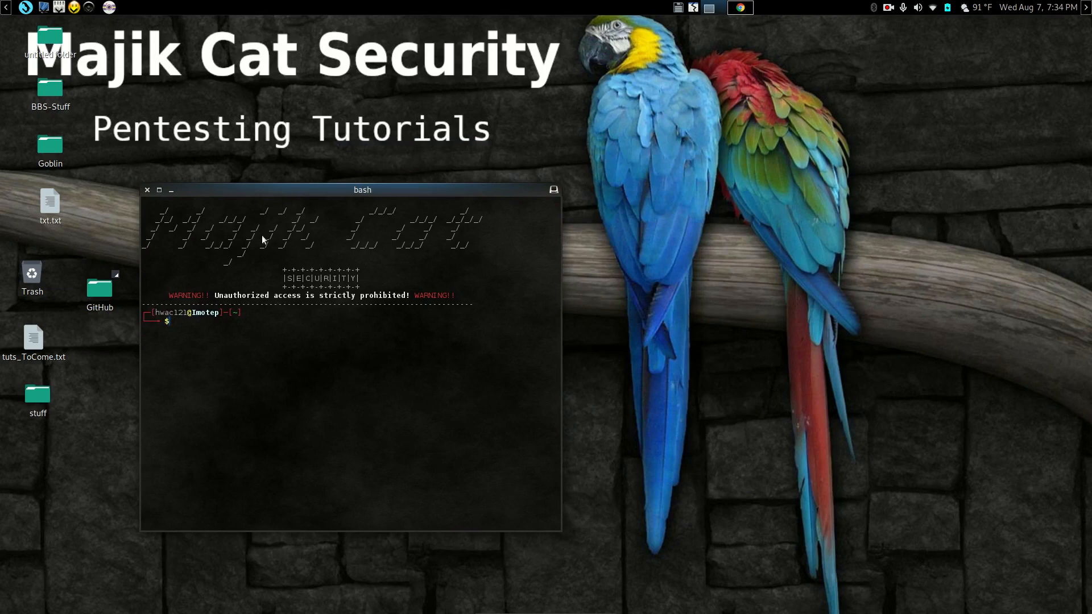
- Become root with sudo su, enter htop and apt install htop, then close the terminal
{"action": "type", "text": "sudo su"}
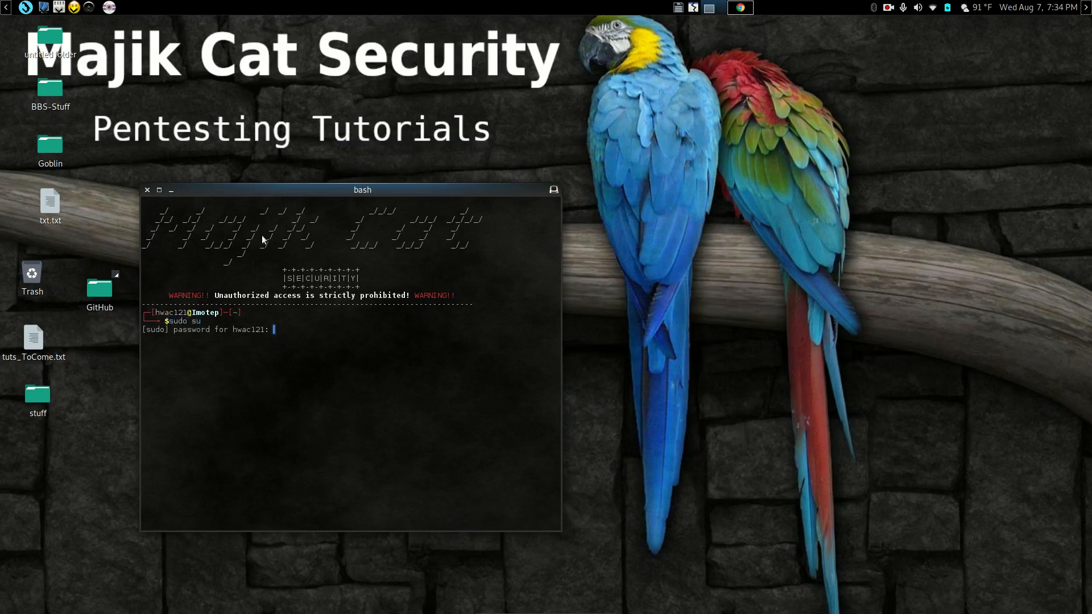
{"action": "key", "text": "Return"}
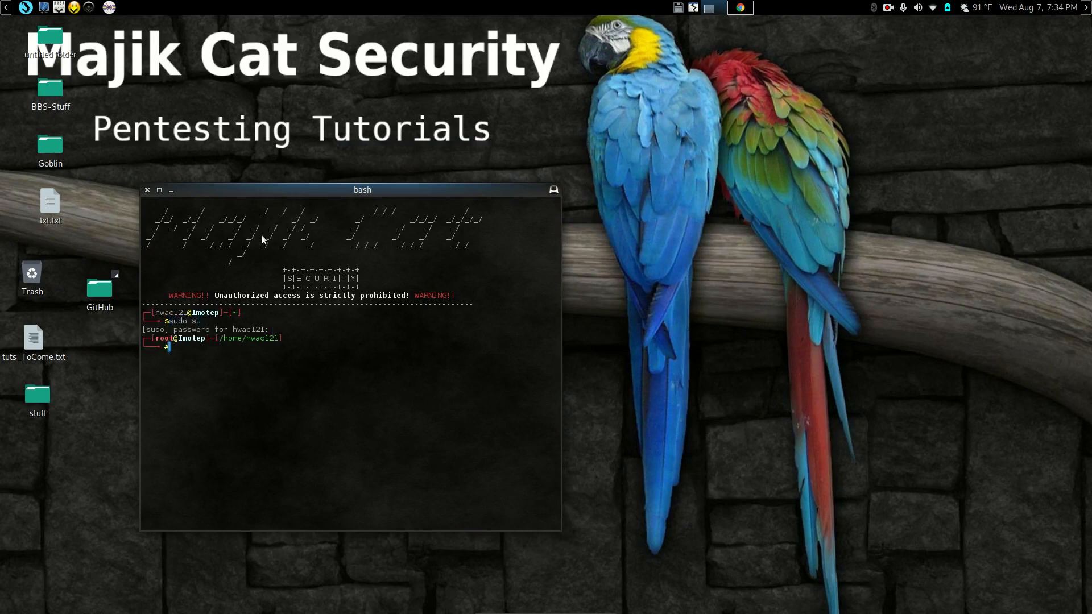
{"action": "type", "text": "hto"}
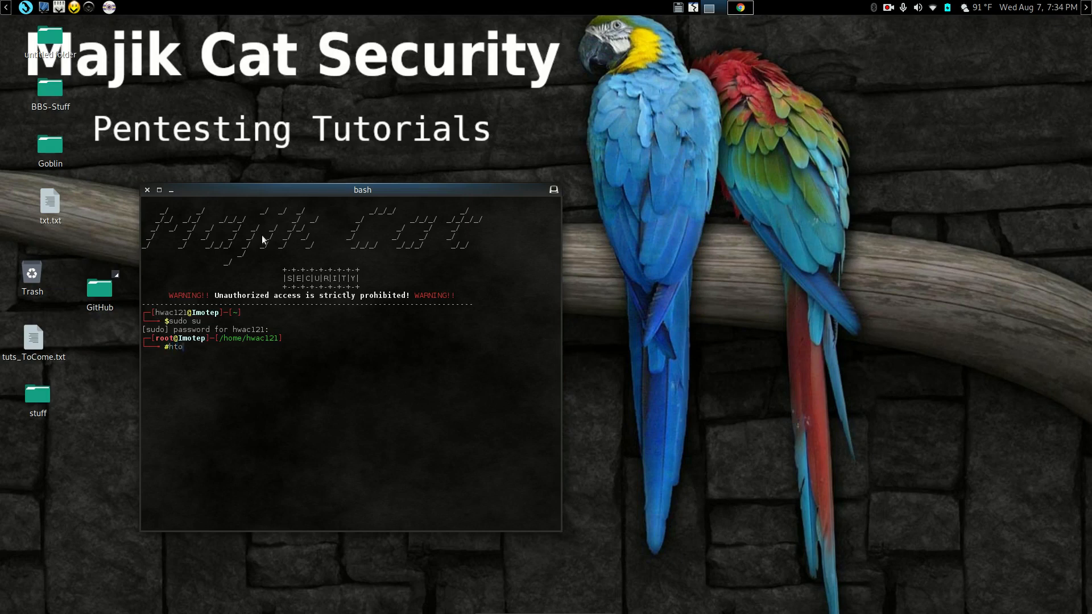
{"action": "type", "text": "p"}
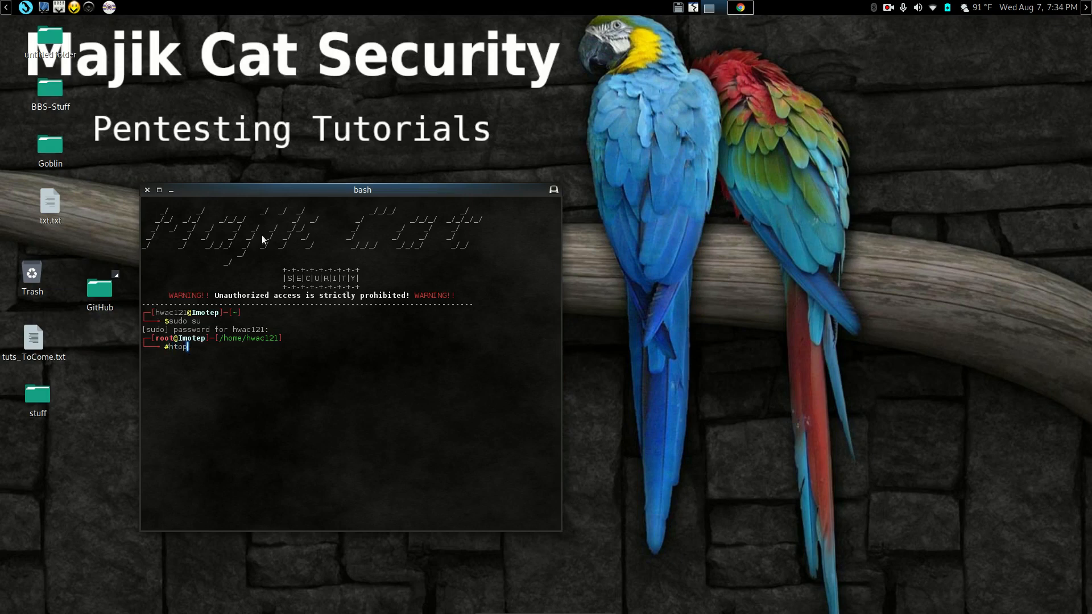
{"action": "key", "text": "BackSpace"}
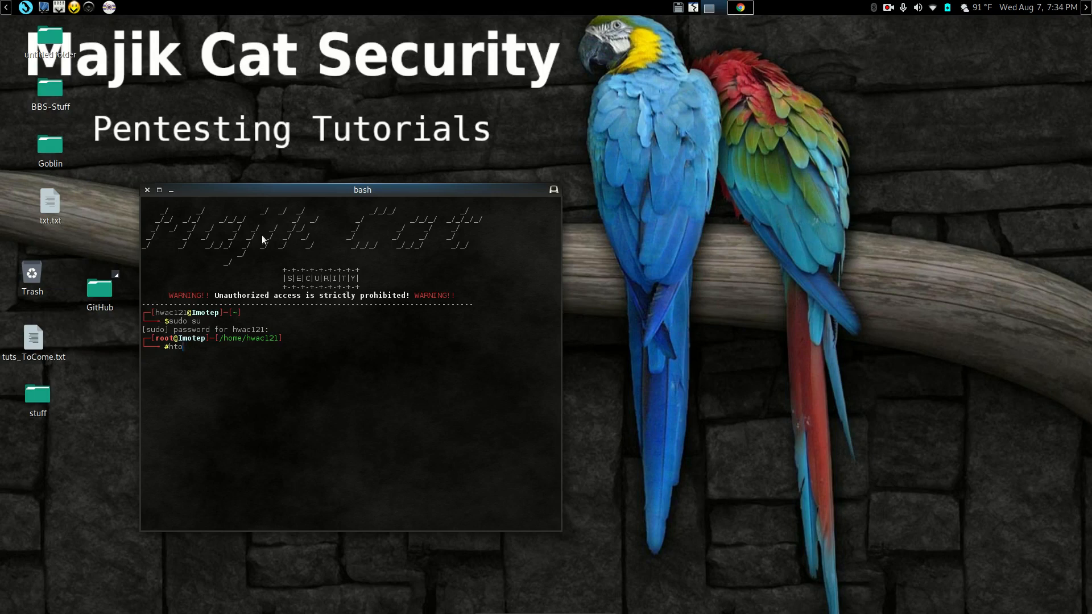
{"action": "type", "text": "apt"}
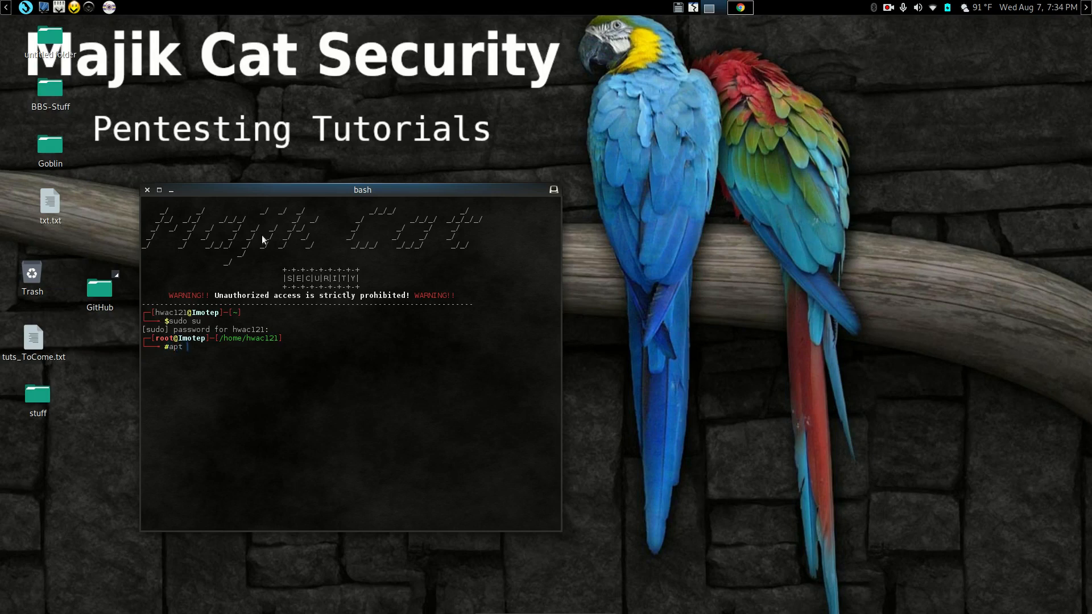
{"action": "type", "text": "install ht"}
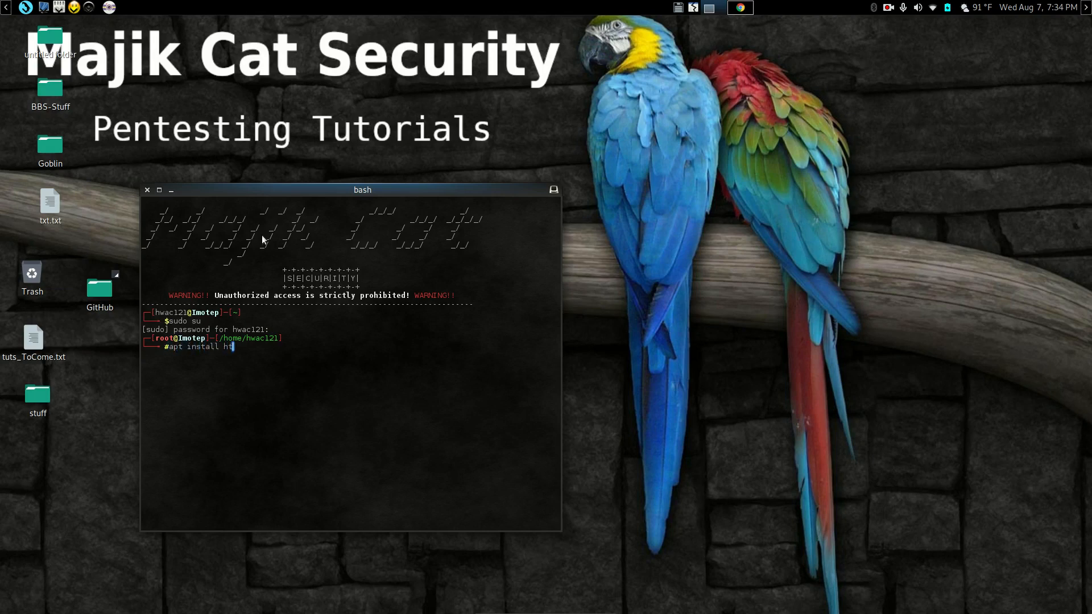
{"action": "type", "text": "op"}
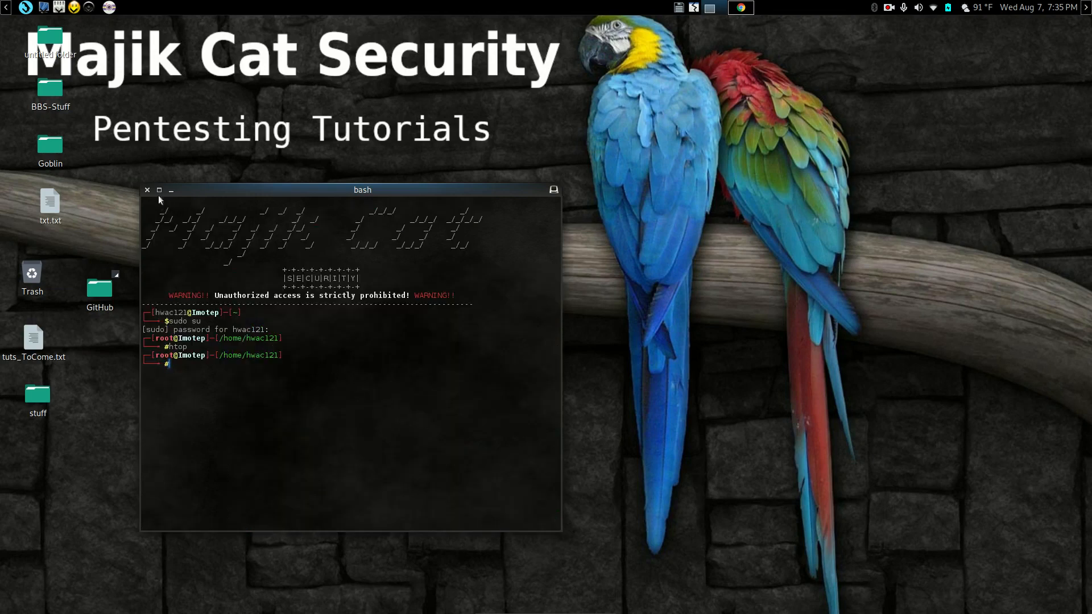
{"action": "left_click", "coordinate": [146, 190]}
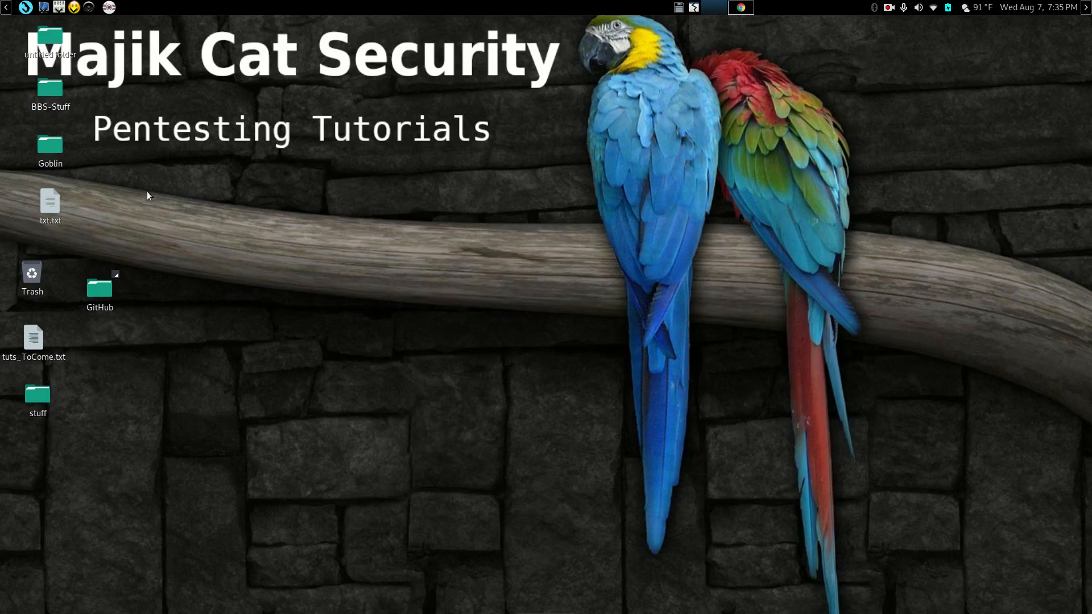
{"action": "mouse_move", "coordinate": [714, 26]}
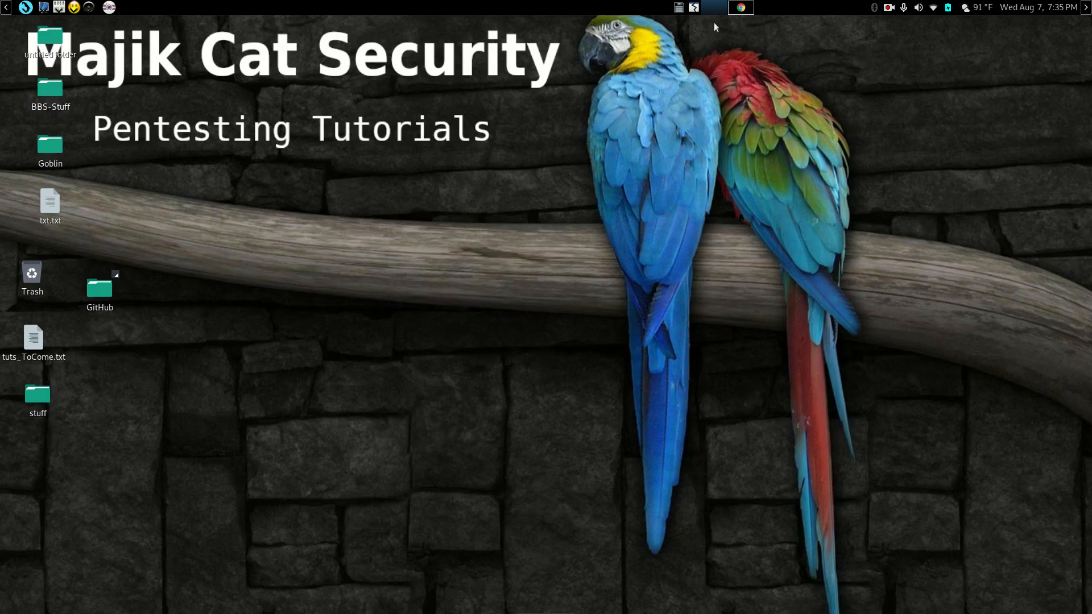
{"action": "left_click", "coordinate": [888, 7]}
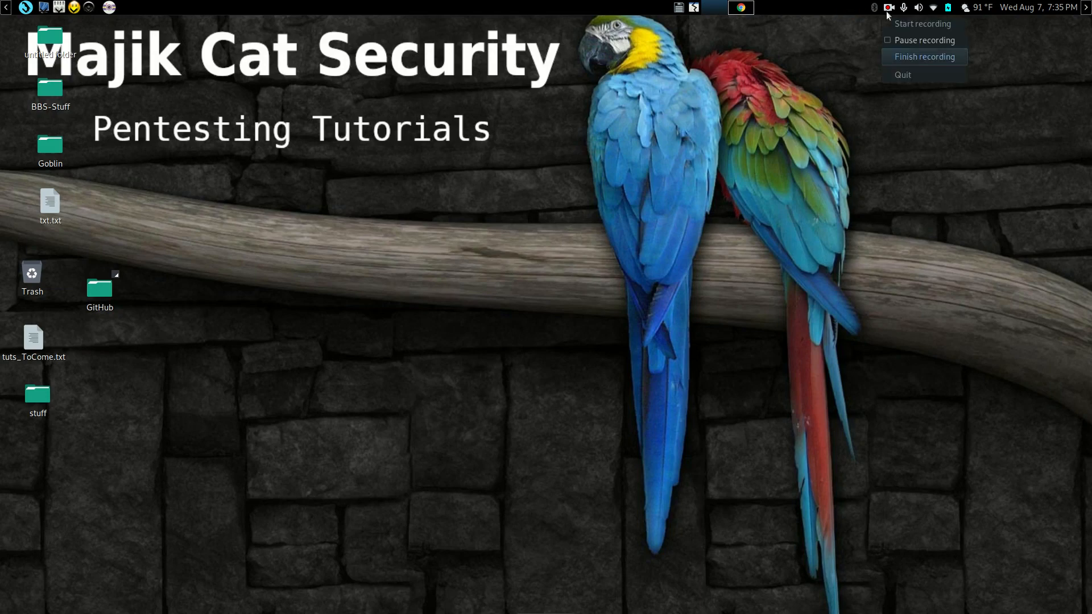